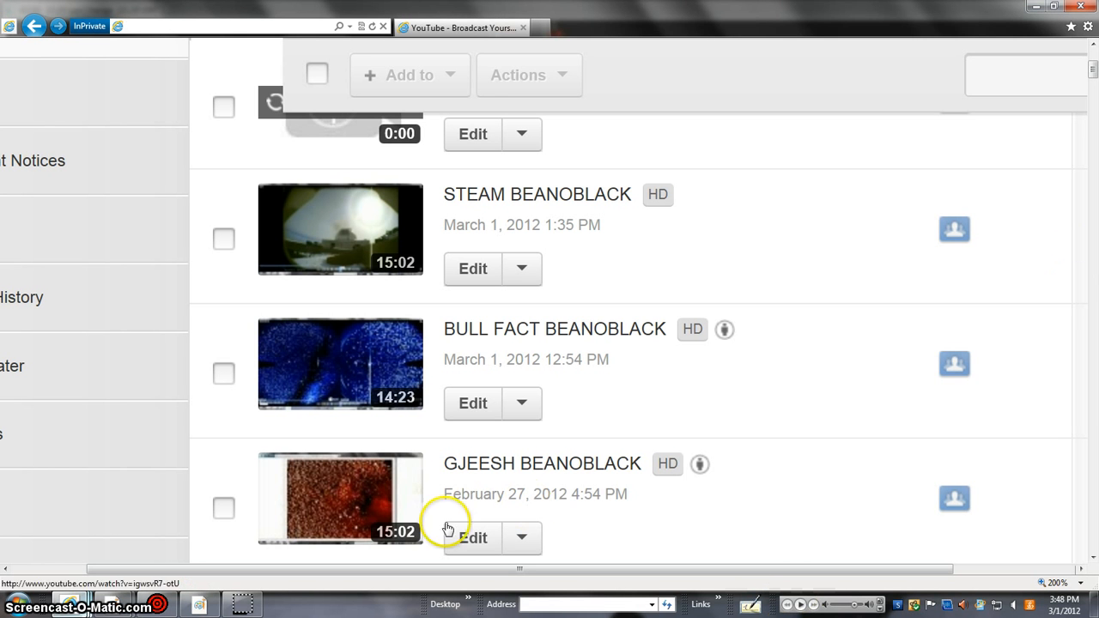
{"action": "mouse_move", "coordinate": [598, 347]}
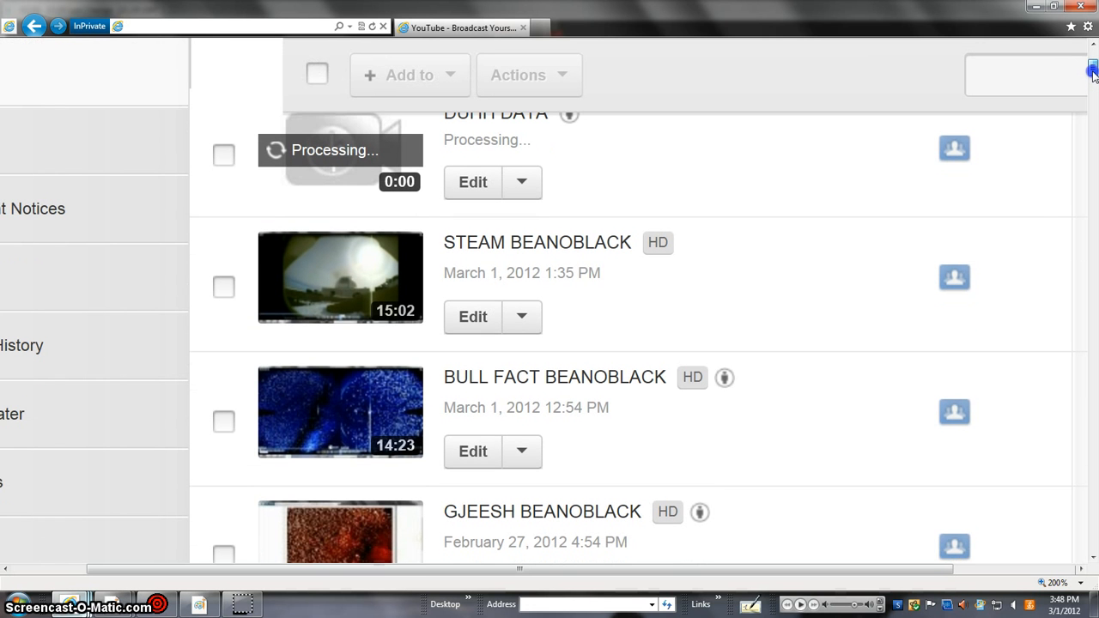
- Scroll down the NRL coronagraph movie page to the 2012/03/01 17:06 frame
{"action": "scroll", "scroll_direction": "down", "scroll_amount": 3}
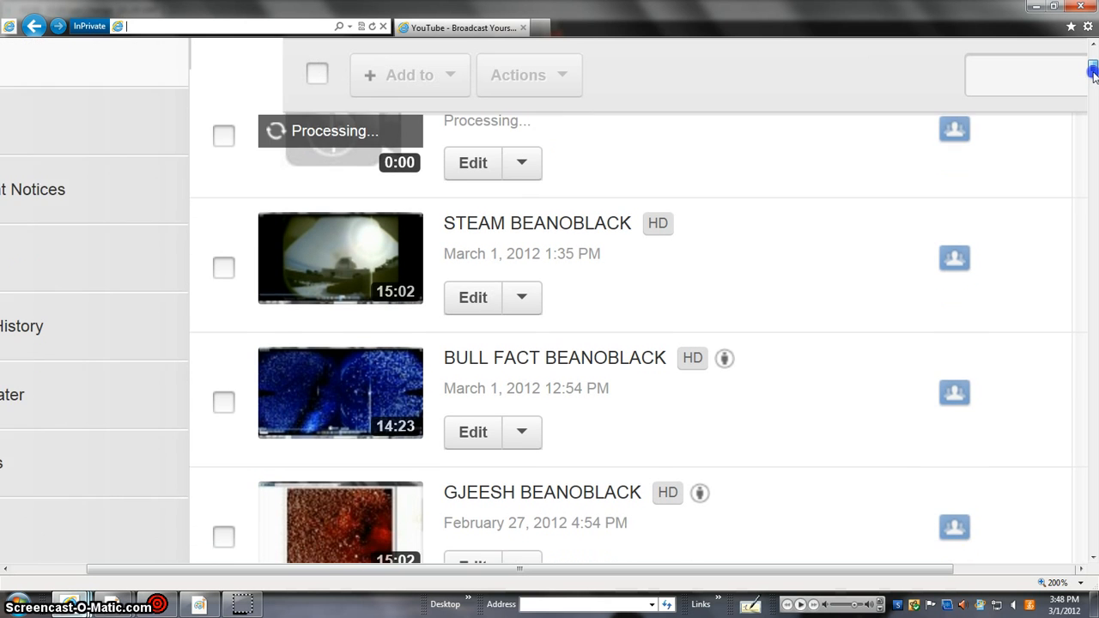
{"action": "scroll", "scroll_direction": "down", "scroll_amount": 3}
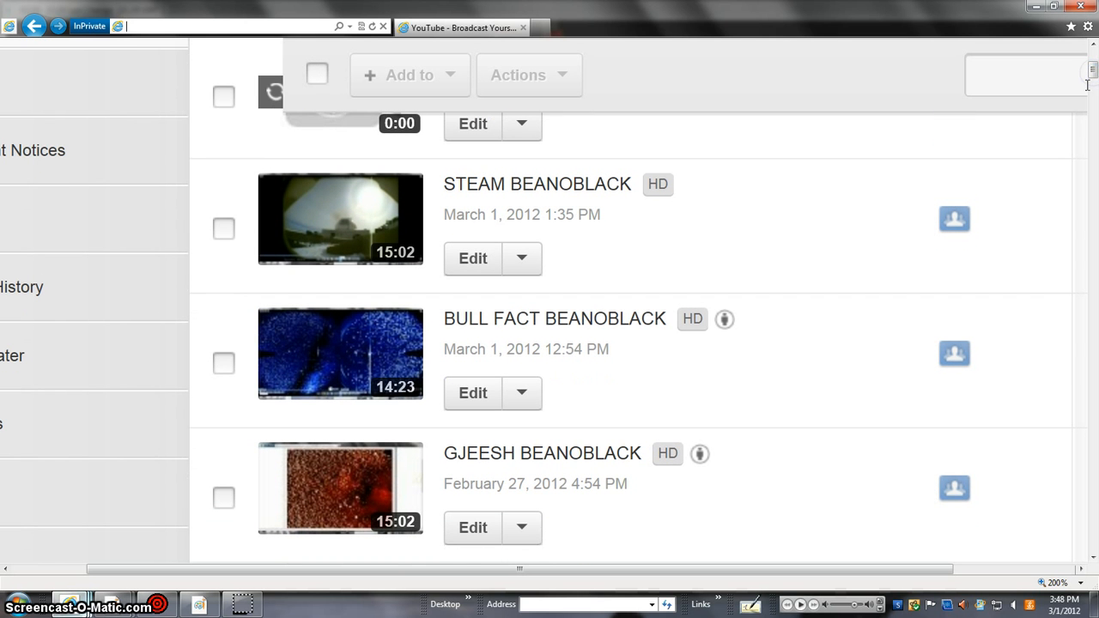
{"action": "mouse_move", "coordinate": [1091, 83]}
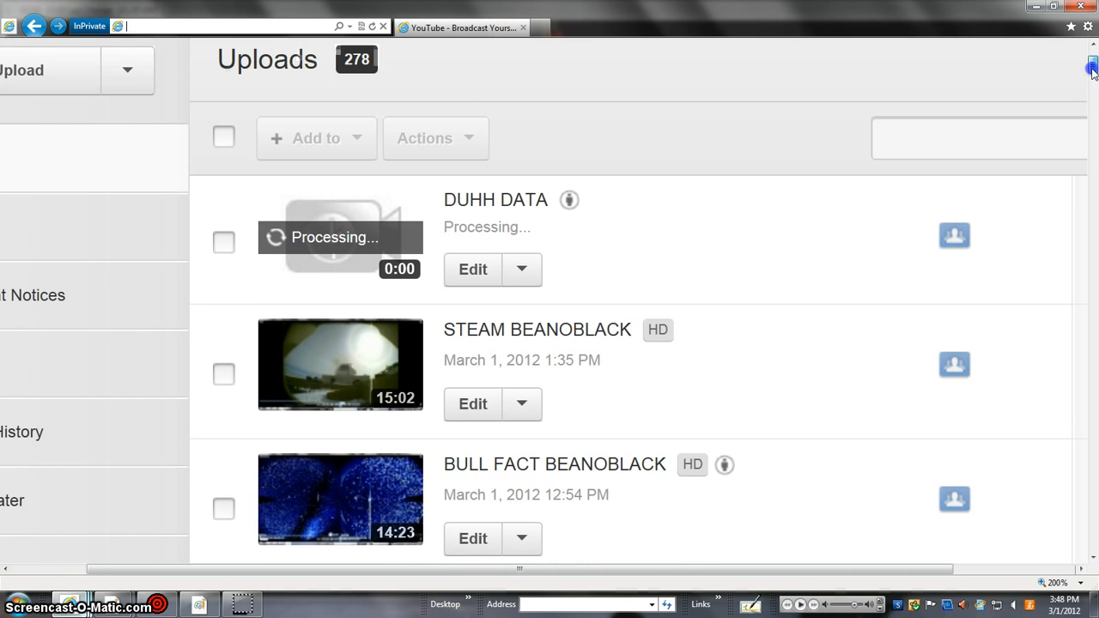
{"action": "scroll", "scroll_direction": "down", "scroll_amount": 3}
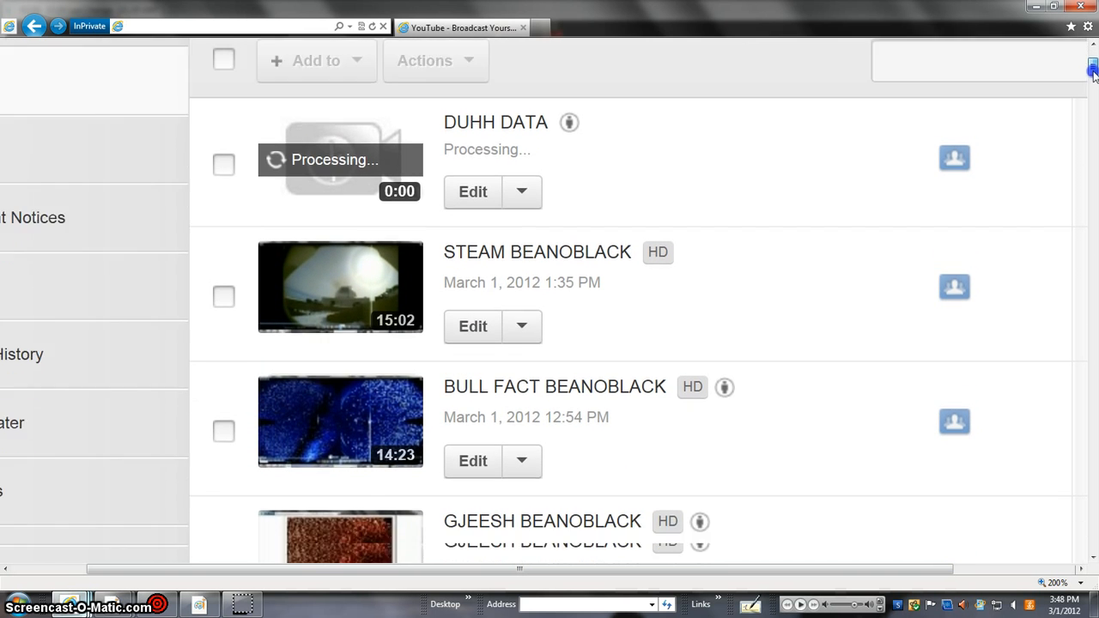
{"action": "scroll", "scroll_direction": "down", "scroll_amount": 3}
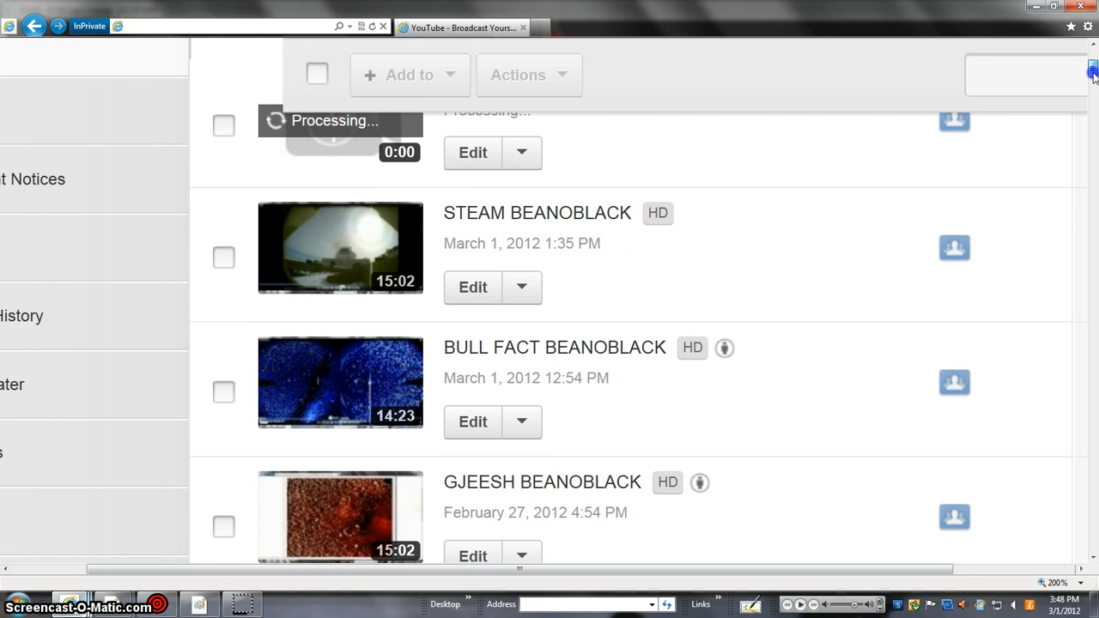
{"action": "scroll", "scroll_direction": "down", "scroll_amount": 3}
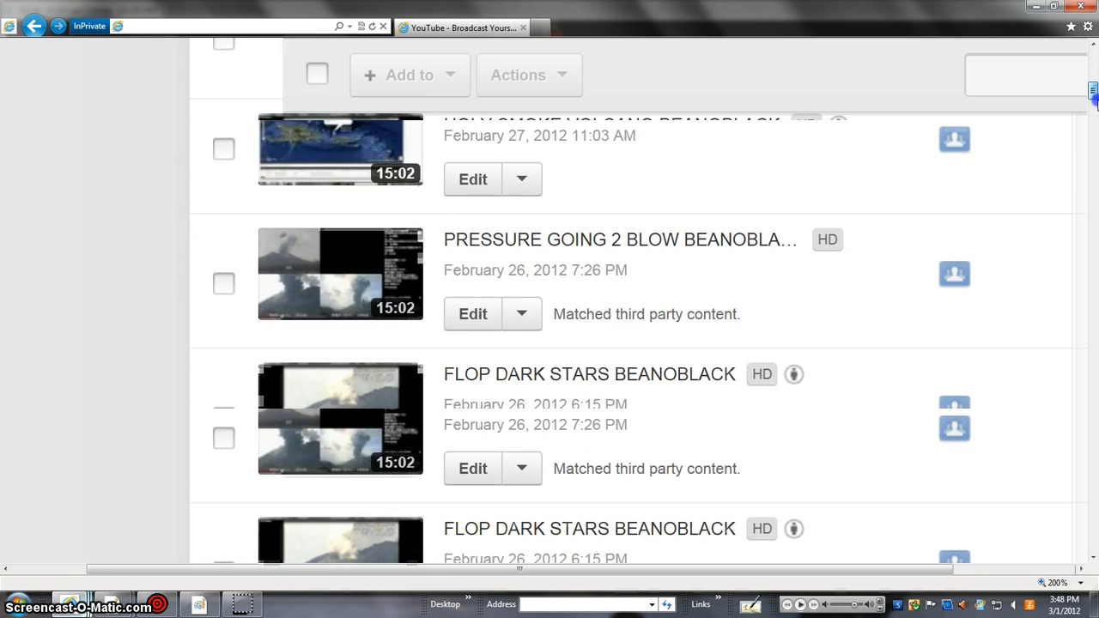
{"action": "scroll", "scroll_direction": "down", "scroll_amount": 3}
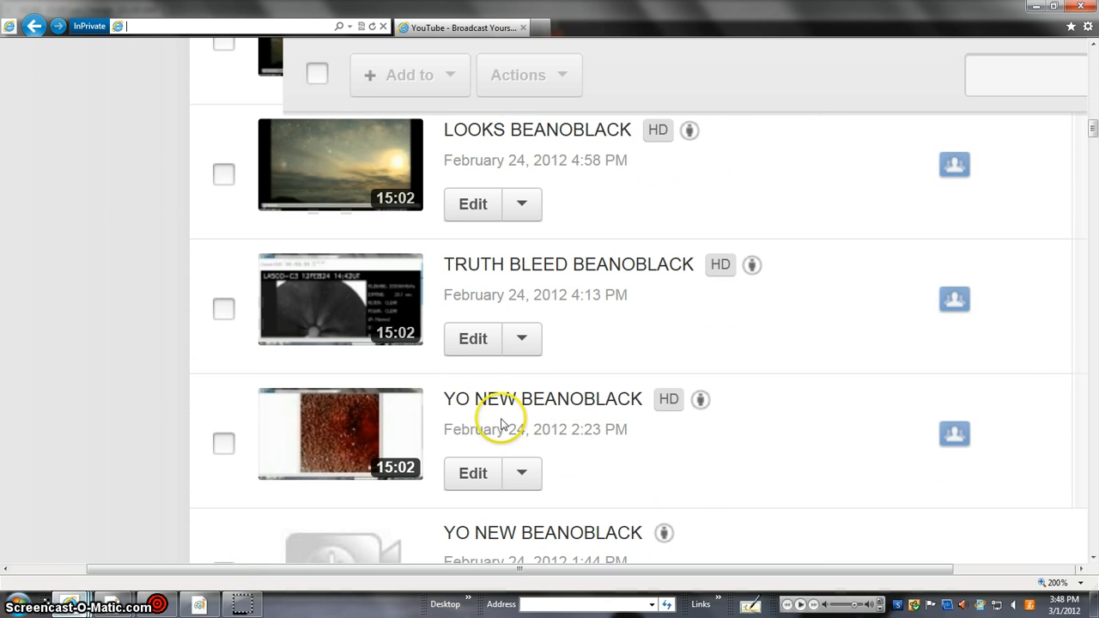
{"action": "mouse_move", "coordinate": [903, 453]}
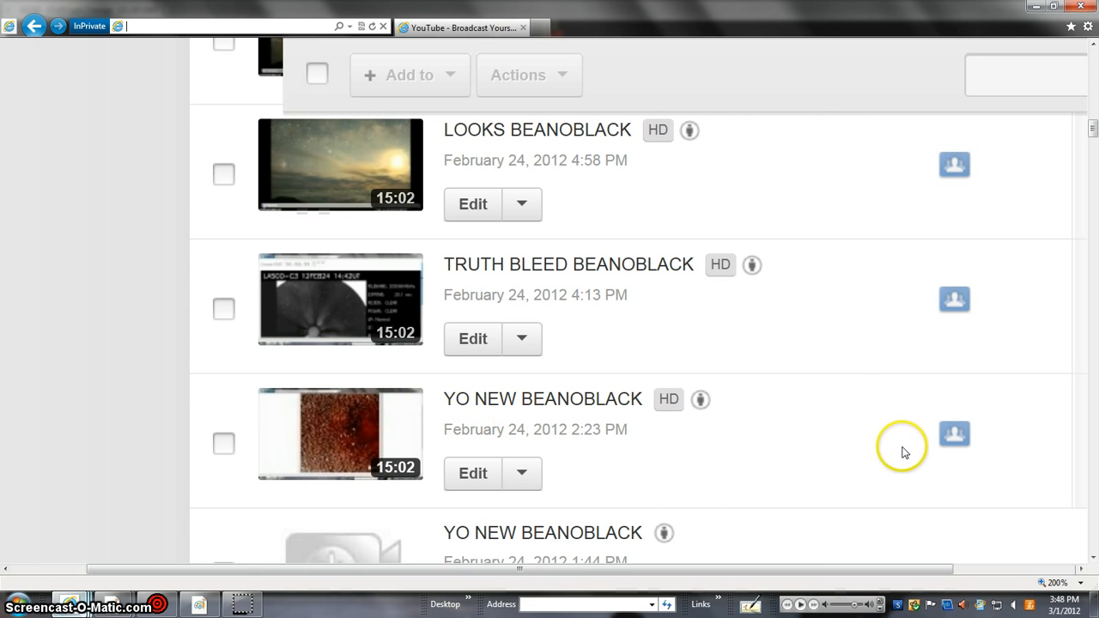
{"action": "mouse_move", "coordinate": [959, 333]}
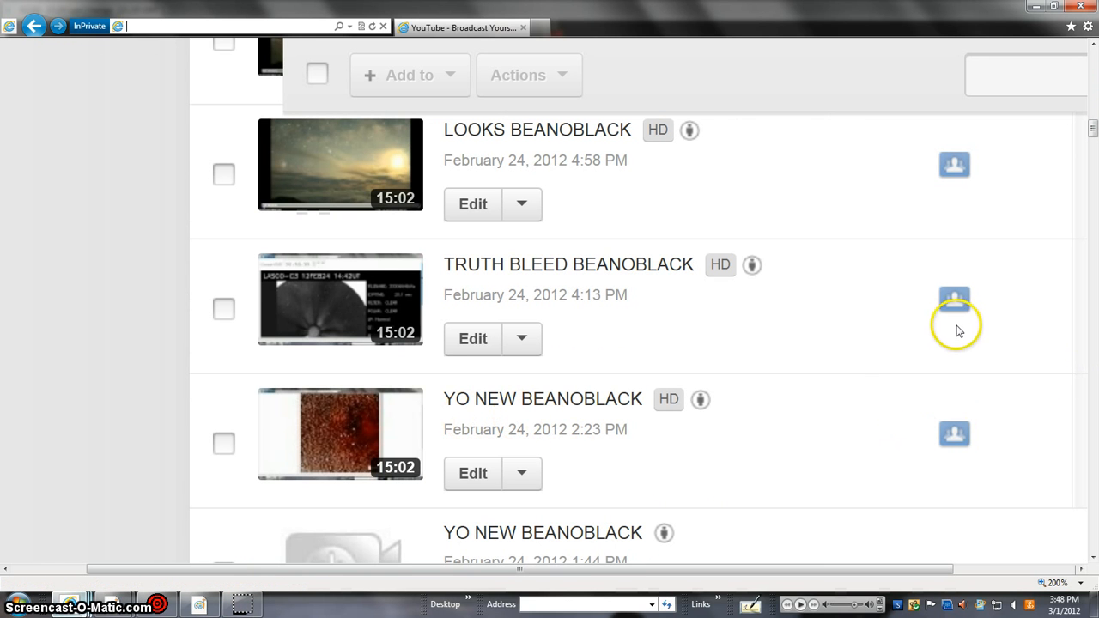
{"action": "mouse_move", "coordinate": [296, 515]}
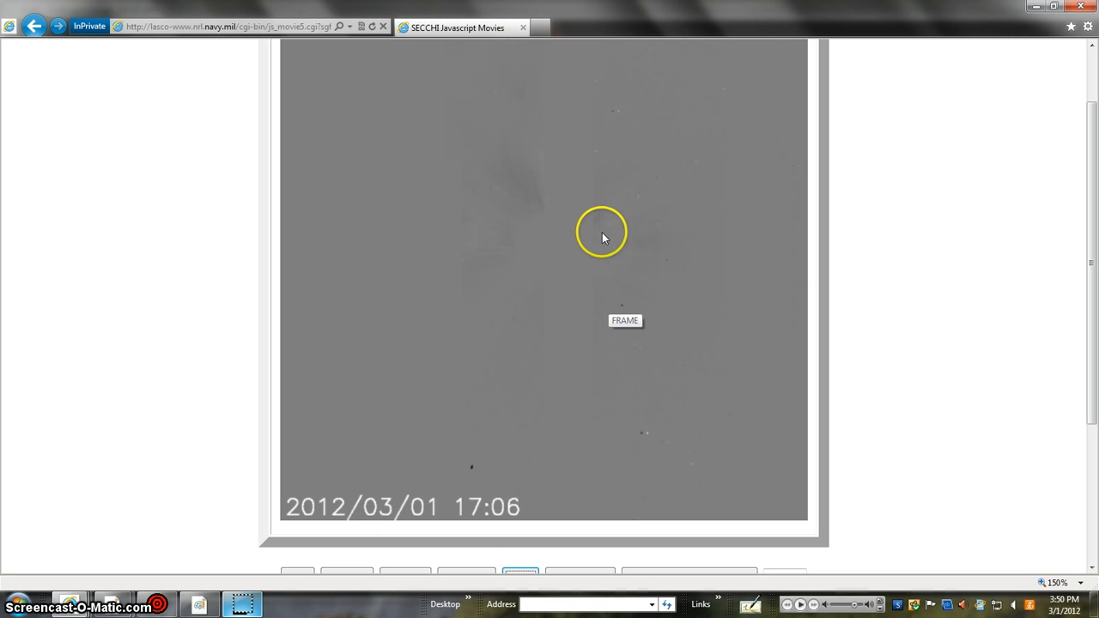
{"action": "mouse_move", "coordinate": [582, 247]}
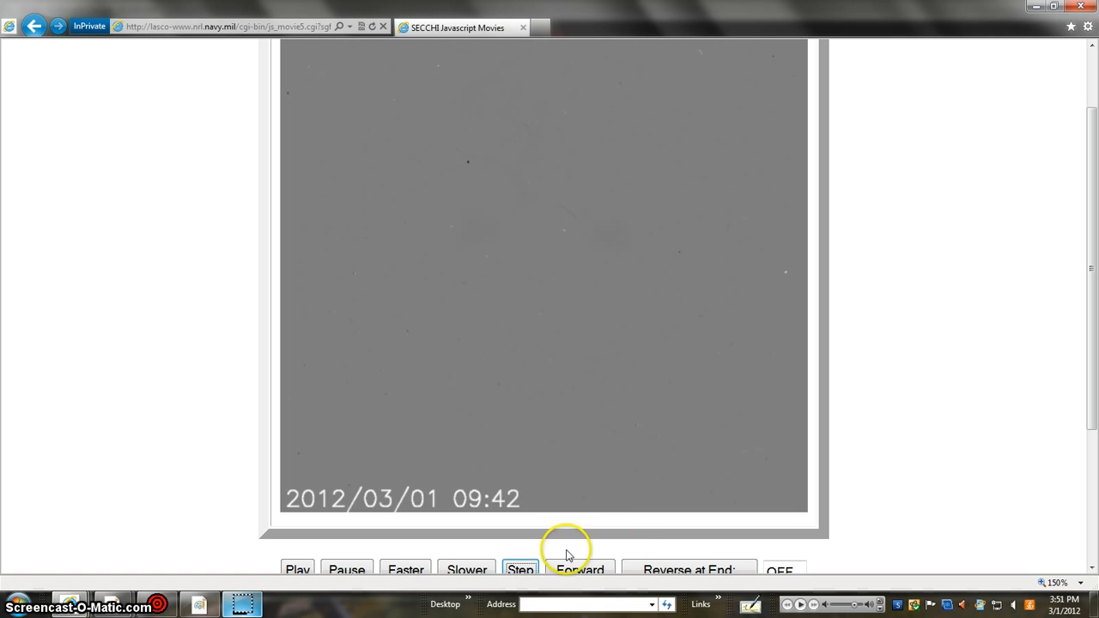
{"action": "mouse_move", "coordinate": [530, 153]}
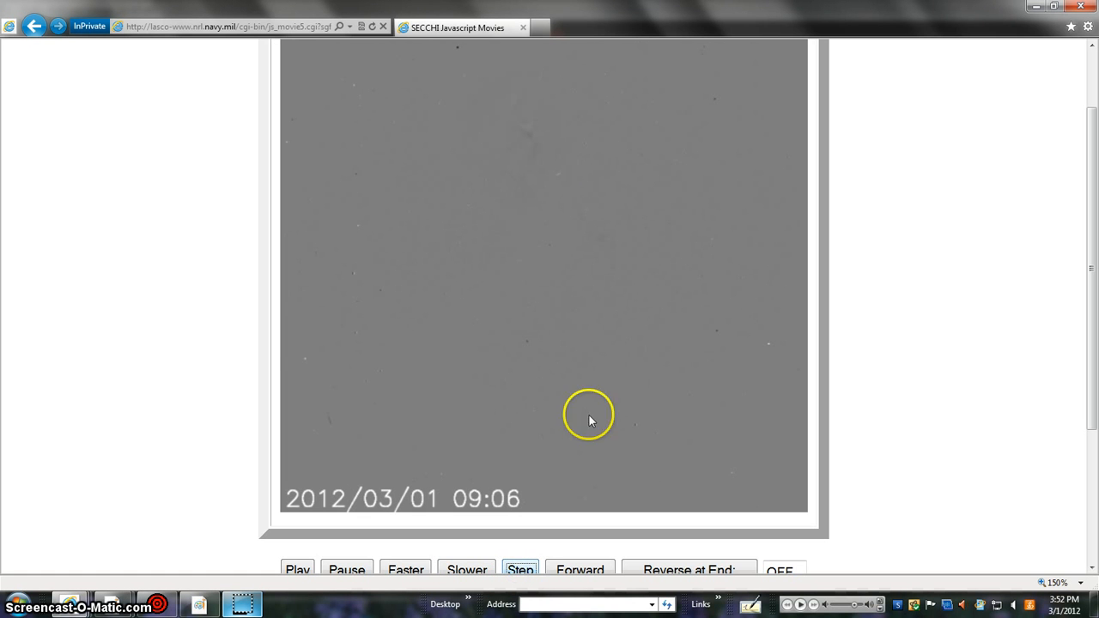
{"action": "mouse_move", "coordinate": [529, 144]}
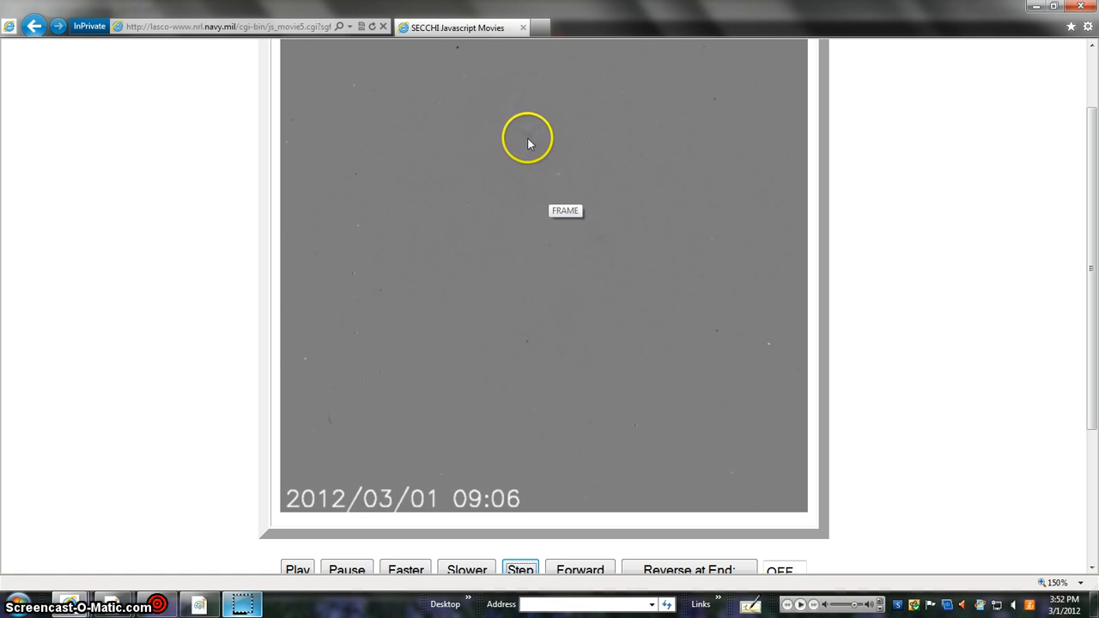
- Step the coronagraph movie to the 2012/03/01 09:06 frame
{"action": "left_click", "coordinate": [521, 570]}
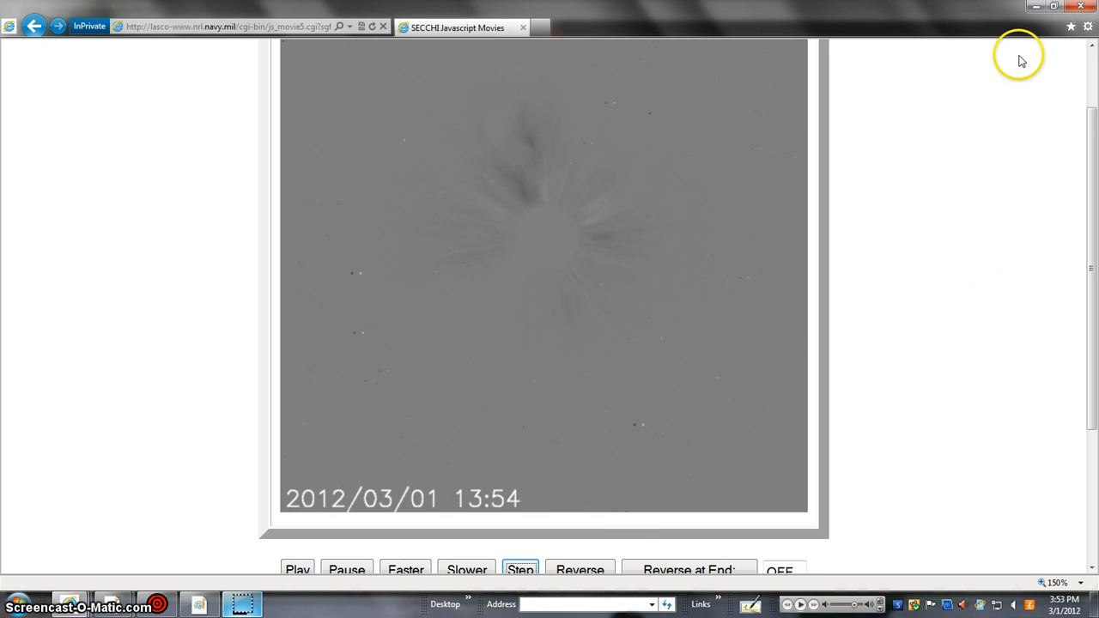
- Step the movie forward to inspect the 13:54 outburst around the occulted Sun
{"action": "left_click", "coordinate": [520, 570]}
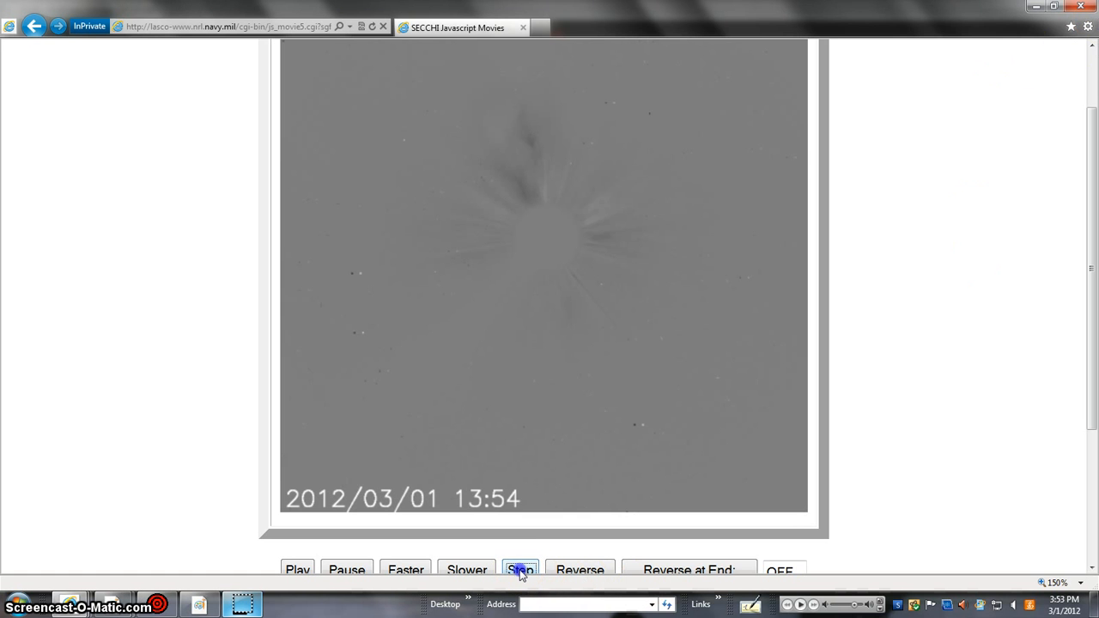
{"action": "left_click", "coordinate": [521, 570]}
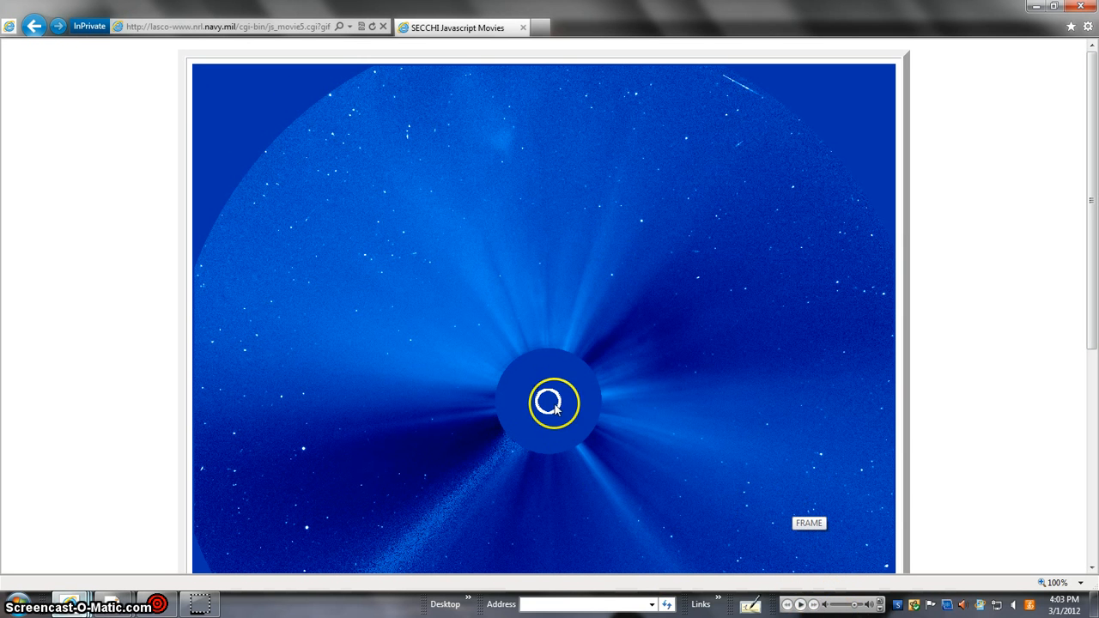
{"action": "mouse_move", "coordinate": [524, 199]}
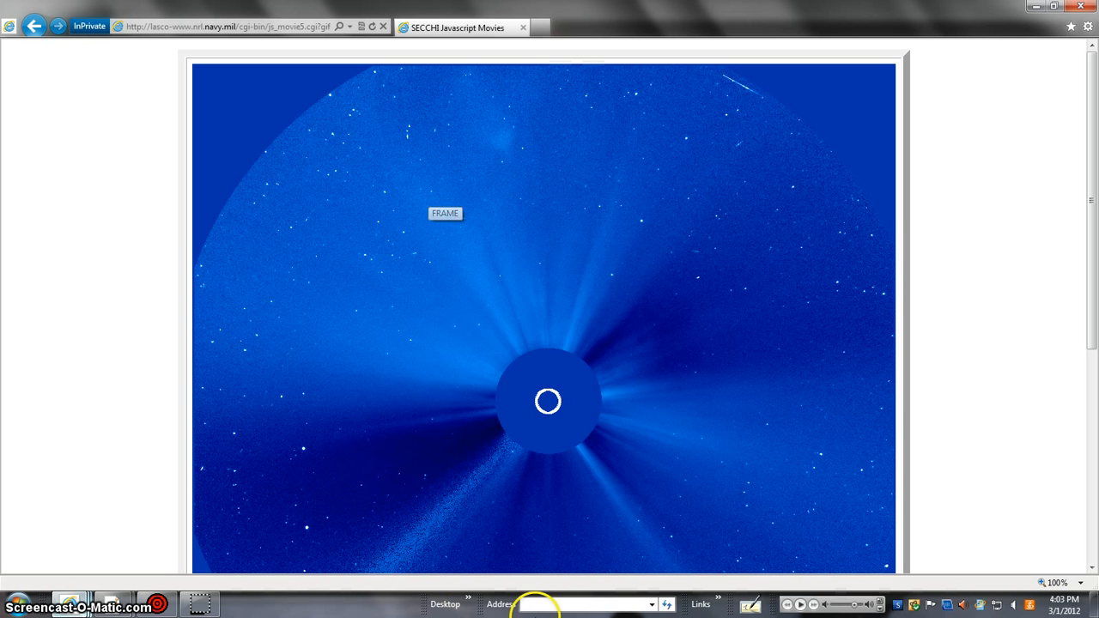
{"action": "mouse_move", "coordinate": [508, 160]}
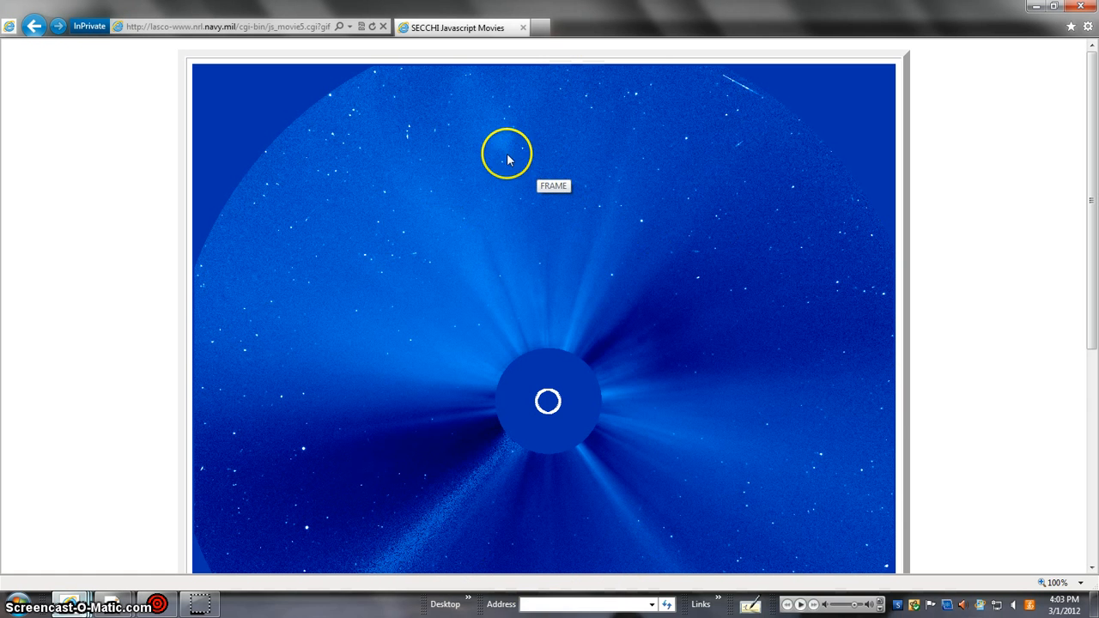
{"action": "mouse_move", "coordinate": [752, 347]}
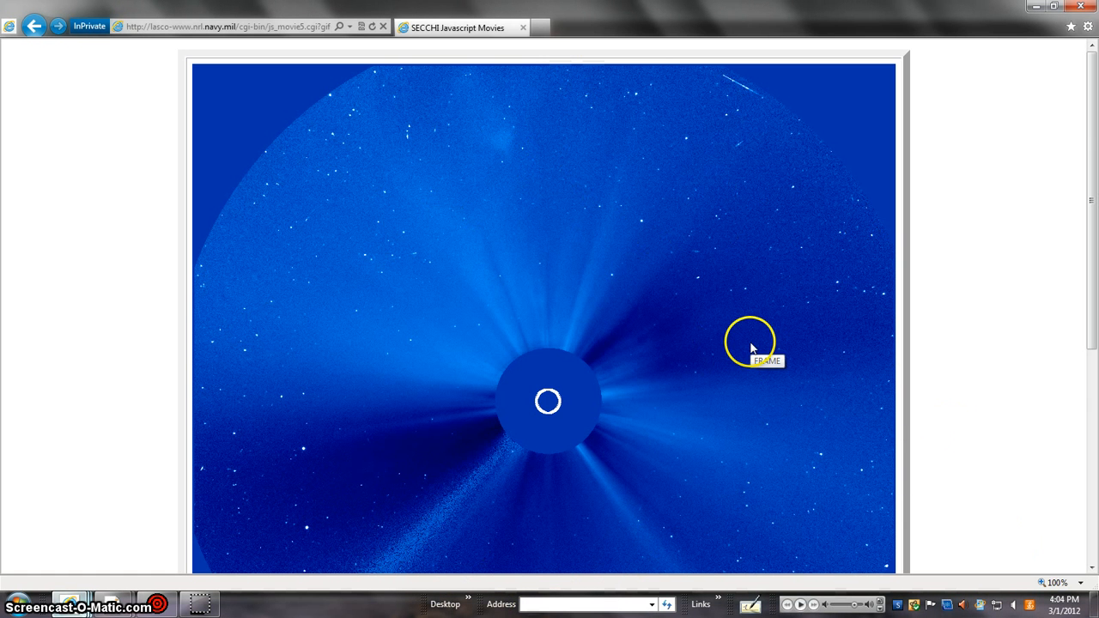
{"action": "scroll", "scroll_direction": "down", "scroll_amount": 3}
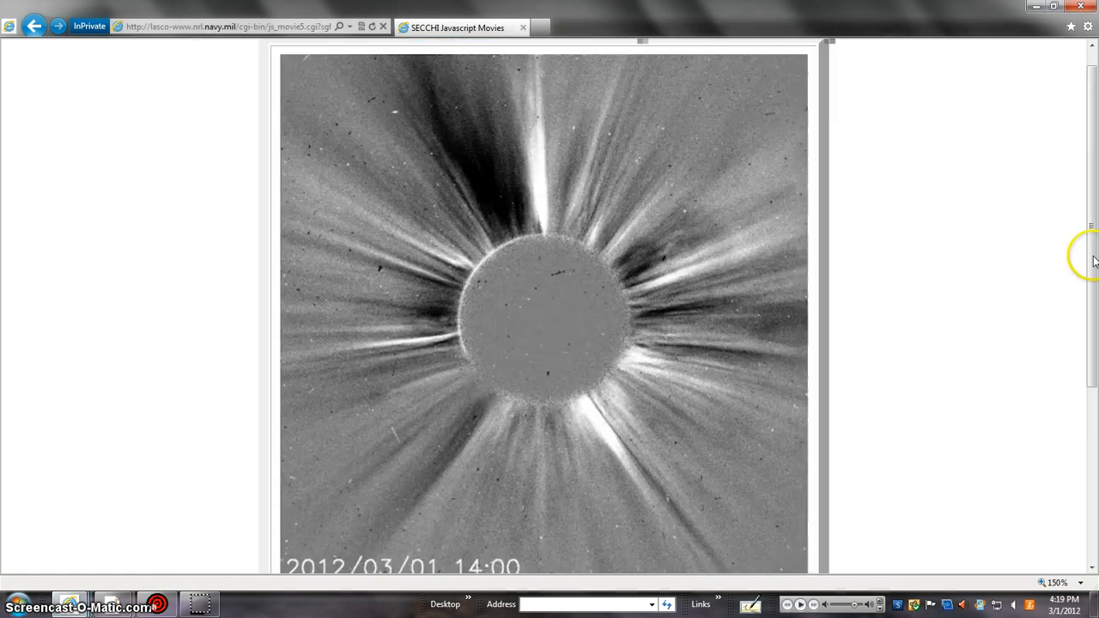
- Scroll down until the Play, Pause, Step and Forward controls appear below the 14:00 frame
{"action": "scroll", "scroll_direction": "down", "scroll_amount": 3}
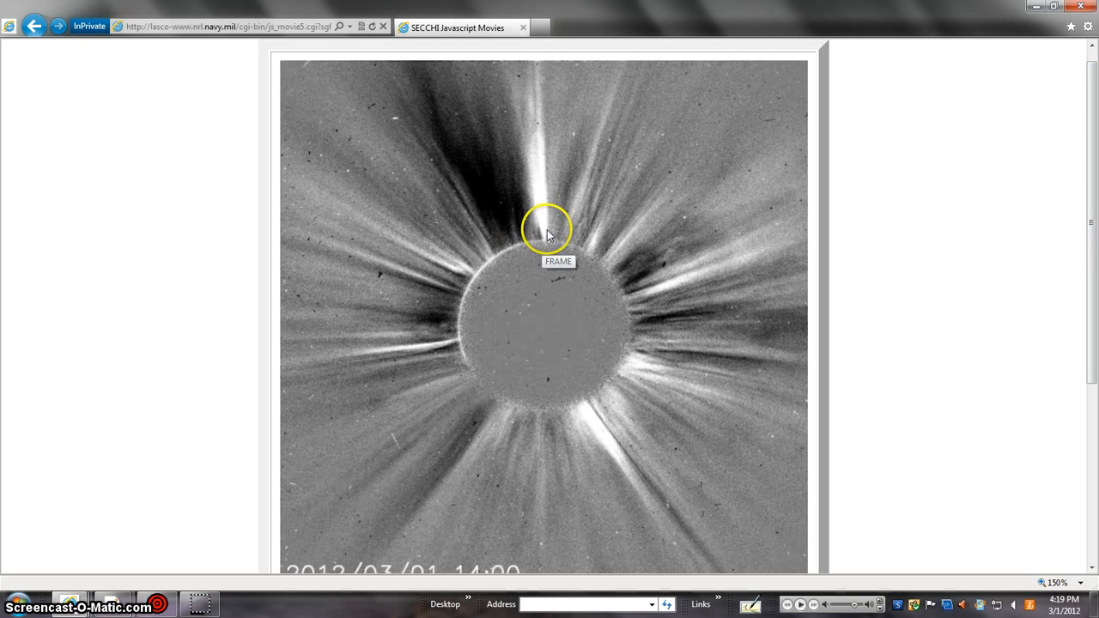
{"action": "mouse_move", "coordinate": [539, 95]}
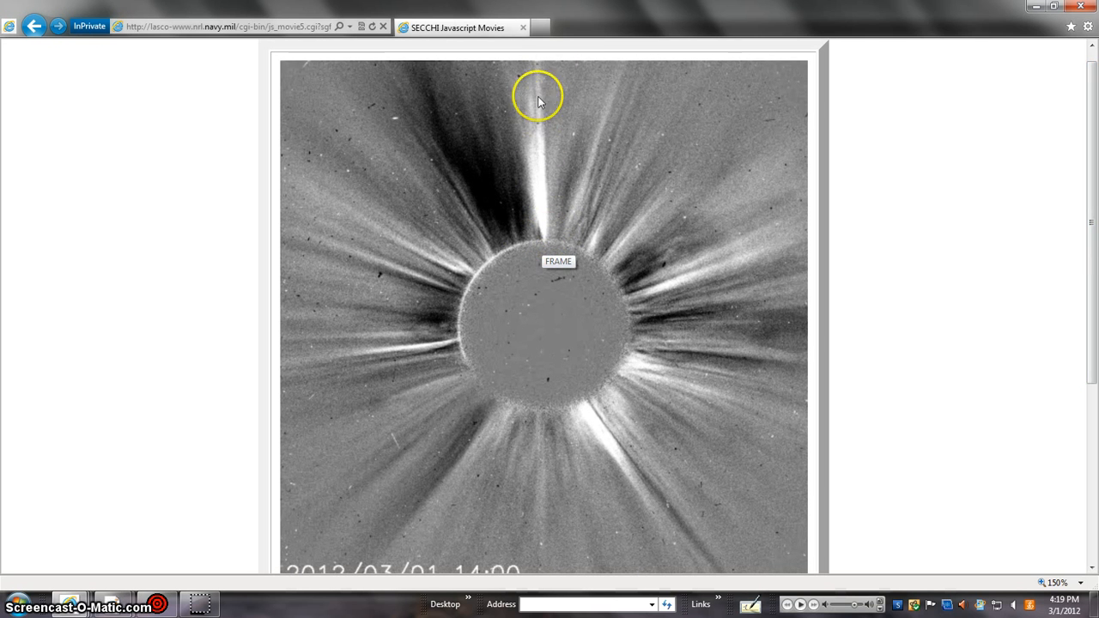
{"action": "mouse_move", "coordinate": [527, 239]}
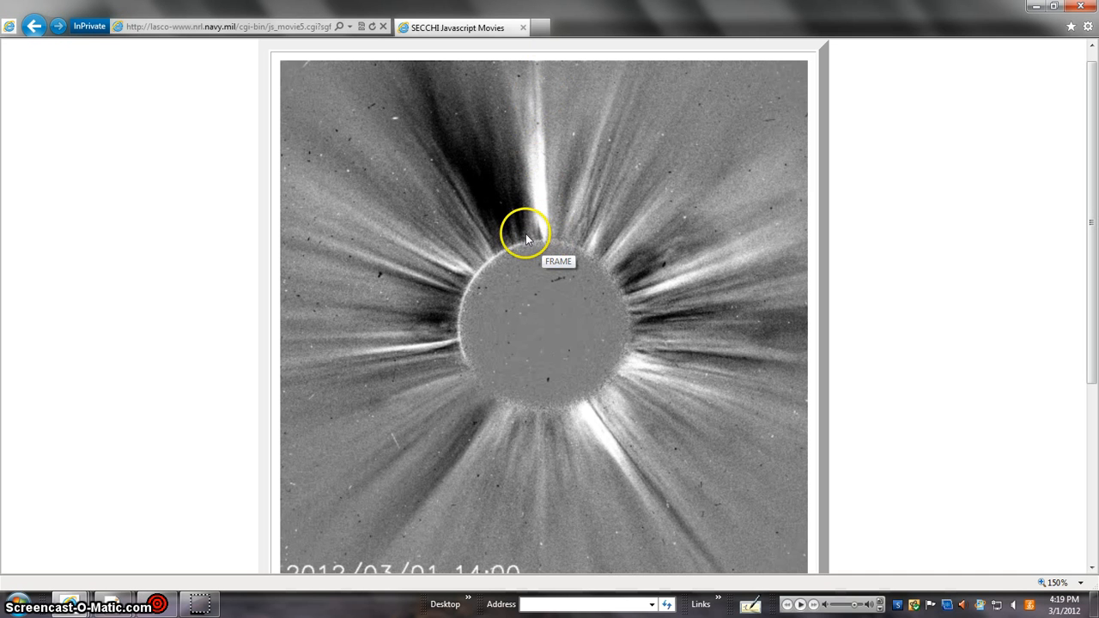
{"action": "mouse_move", "coordinate": [551, 237]}
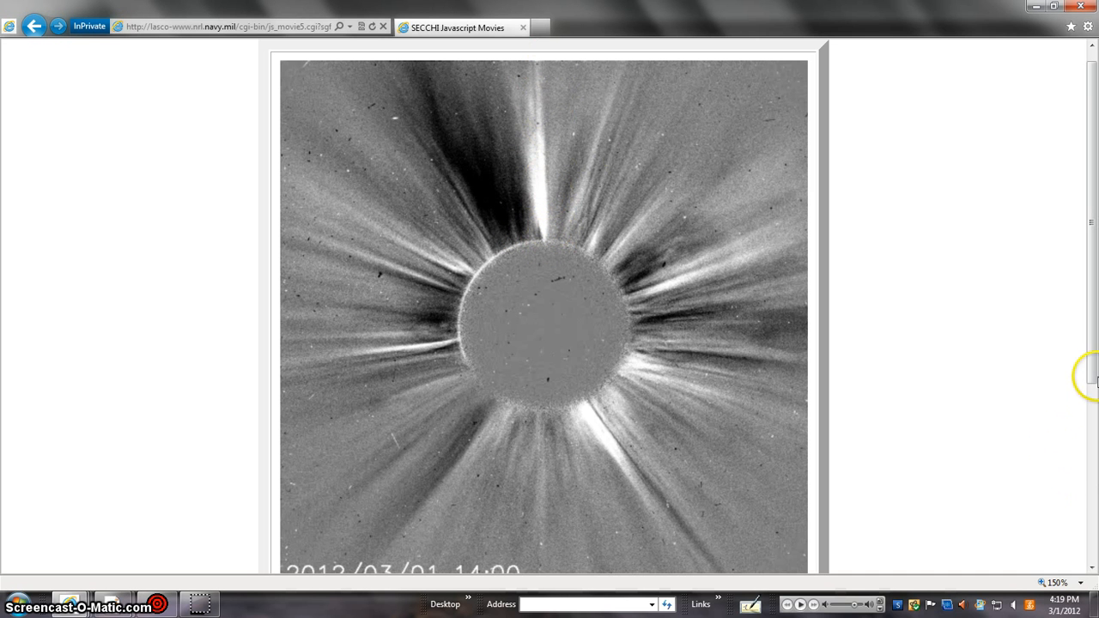
{"action": "mouse_move", "coordinate": [1096, 333]}
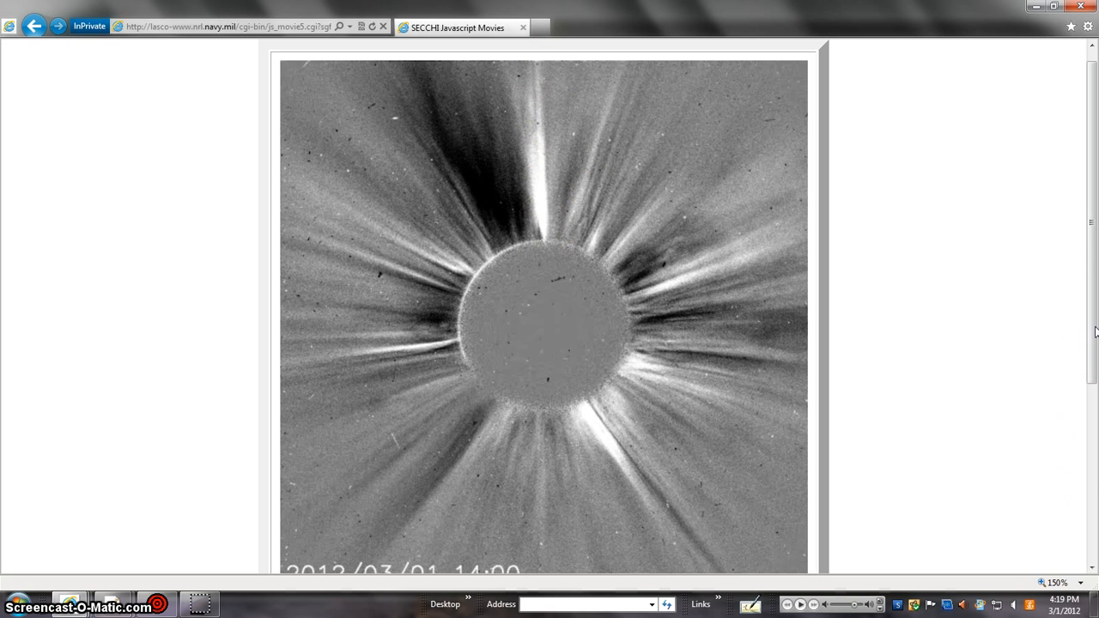
{"action": "mouse_move", "coordinate": [529, 90]}
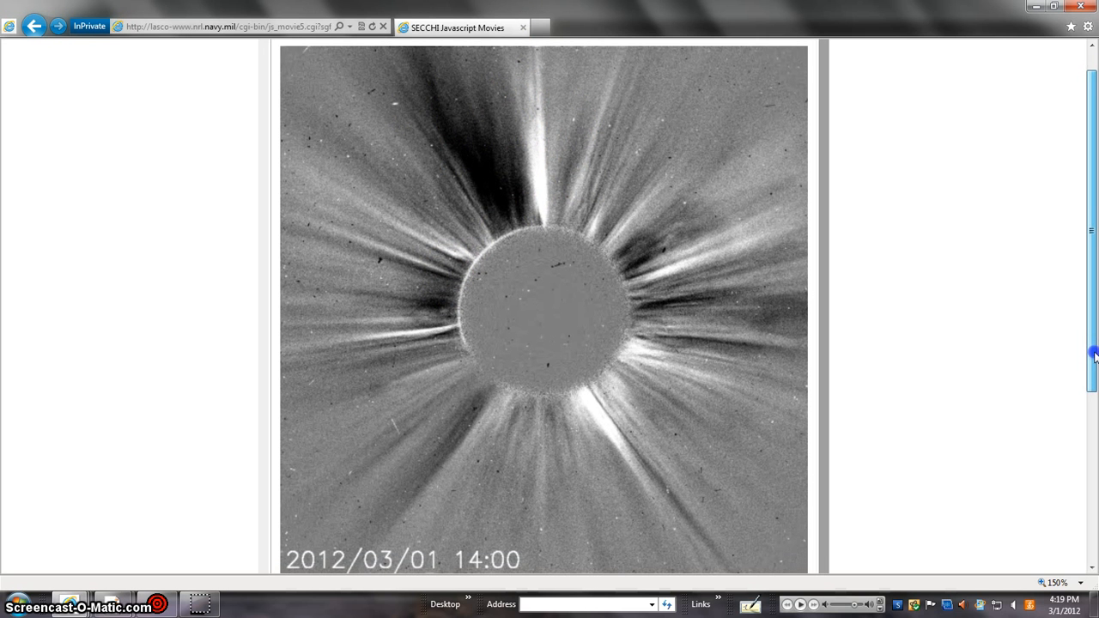
{"action": "mouse_move", "coordinate": [557, 163]}
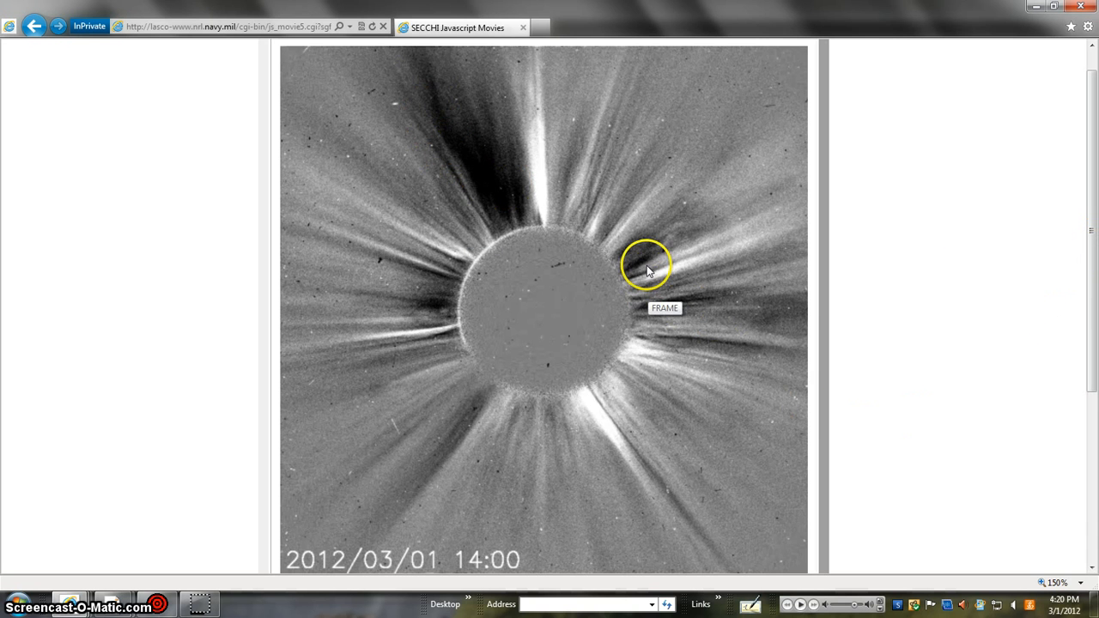
{"action": "mouse_move", "coordinate": [1091, 352]}
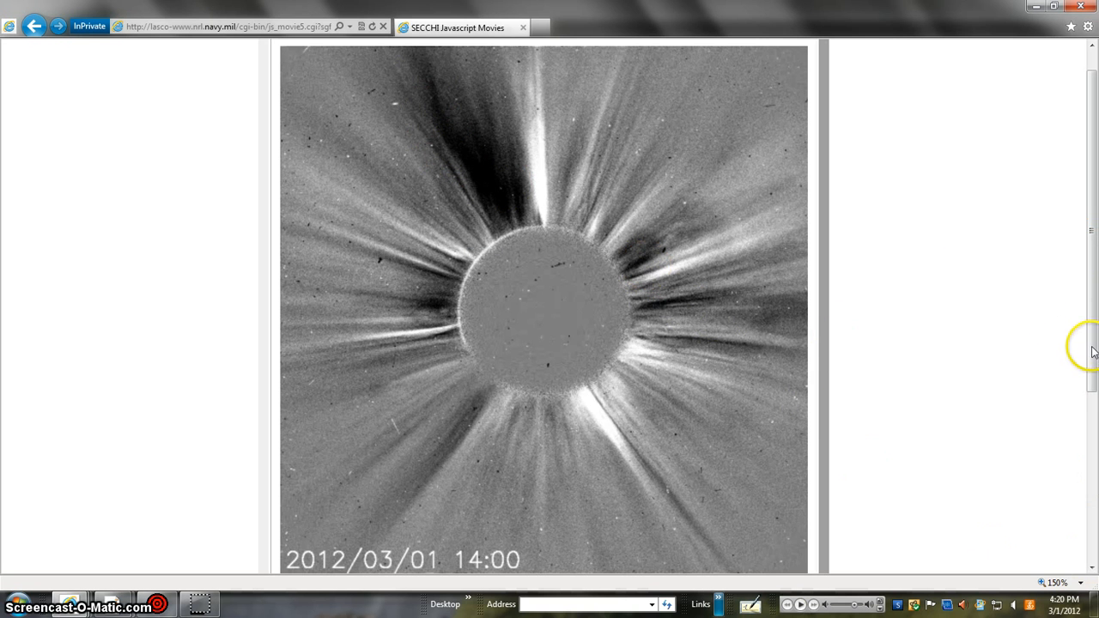
{"action": "scroll", "scroll_direction": "down", "scroll_amount": 3}
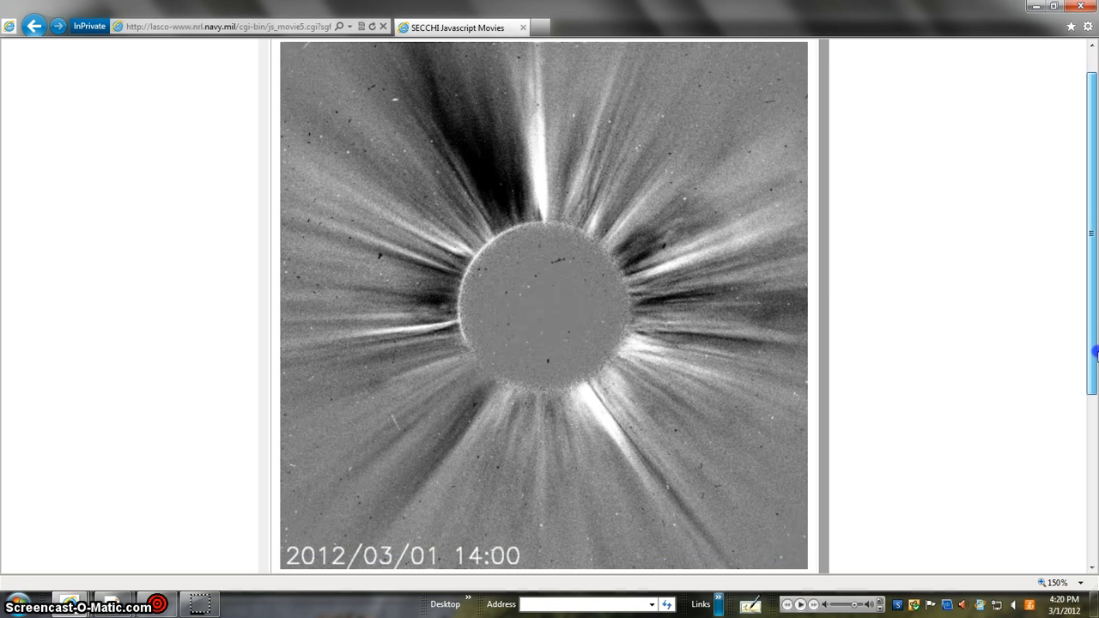
{"action": "scroll", "scroll_direction": "down", "scroll_amount": 3}
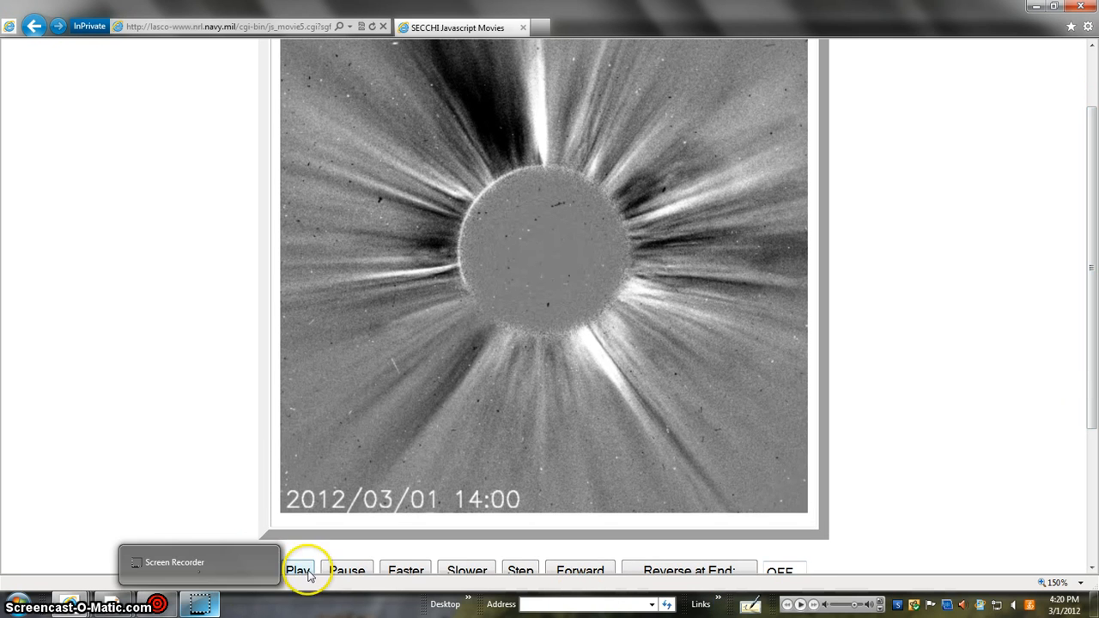
- Play the coronagraph movie, then freeze it on the 12:48 frame
{"action": "left_click", "coordinate": [299, 570]}
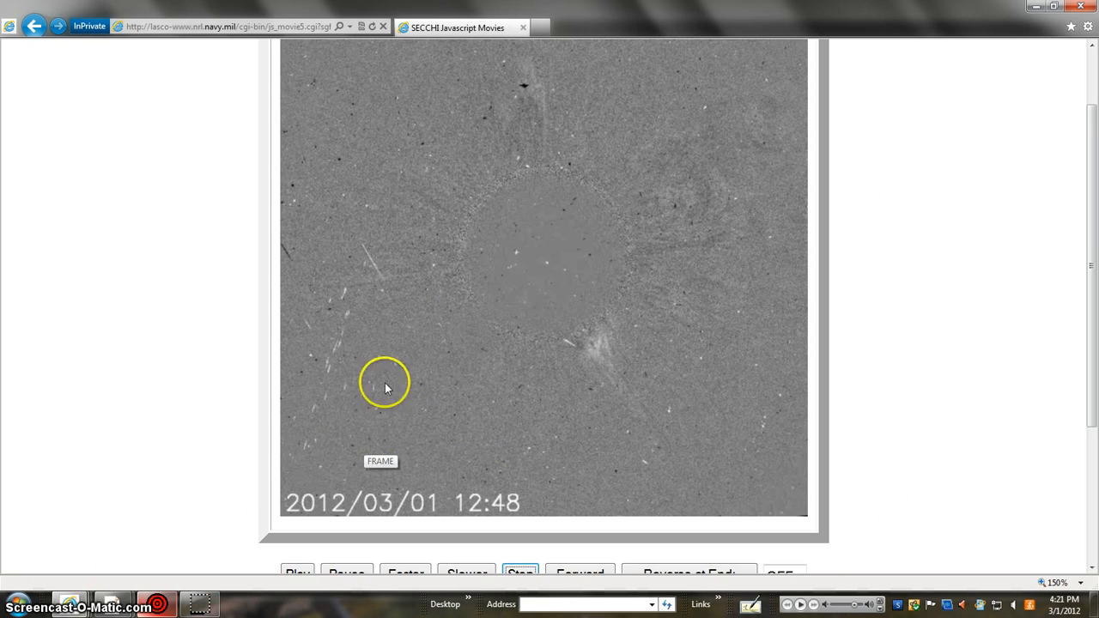
{"action": "mouse_move", "coordinate": [333, 526]}
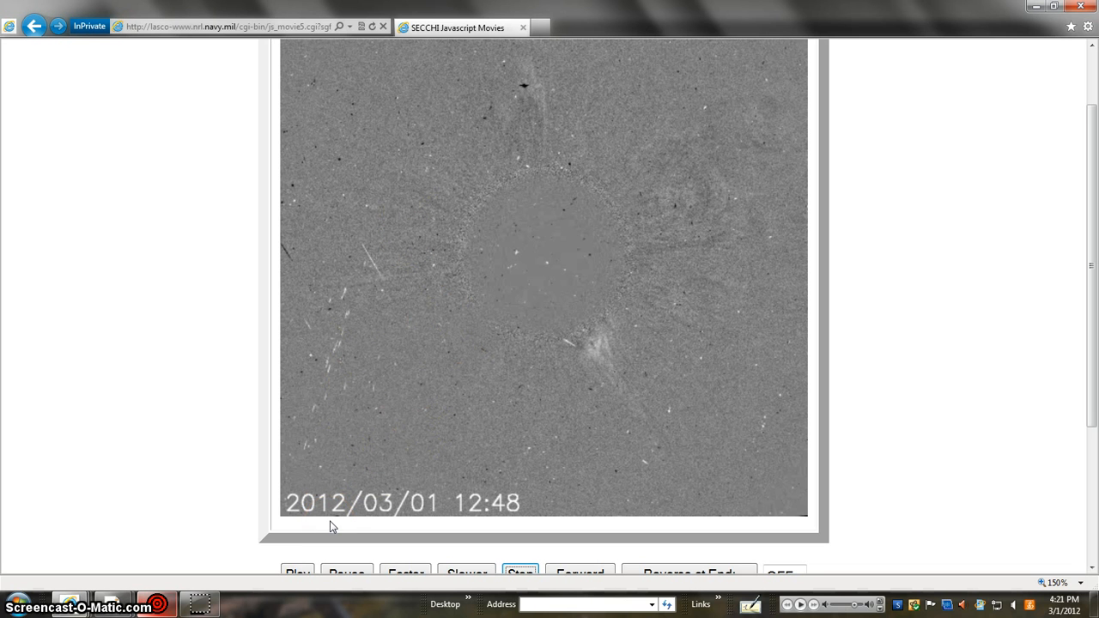
{"action": "left_click", "coordinate": [330, 515]}
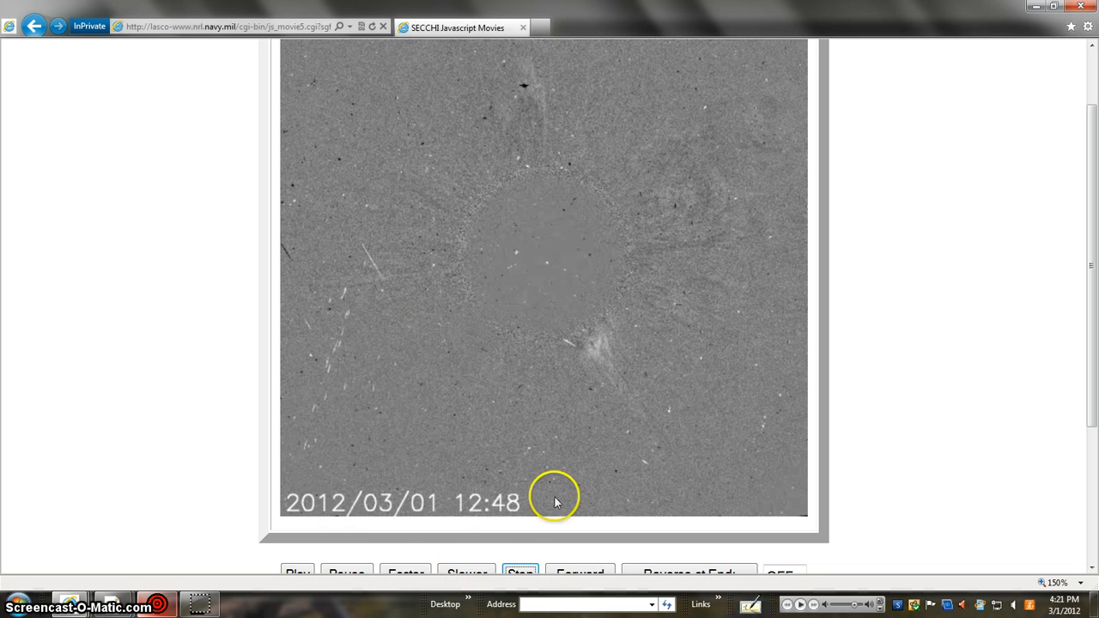
{"action": "mouse_move", "coordinate": [473, 570]}
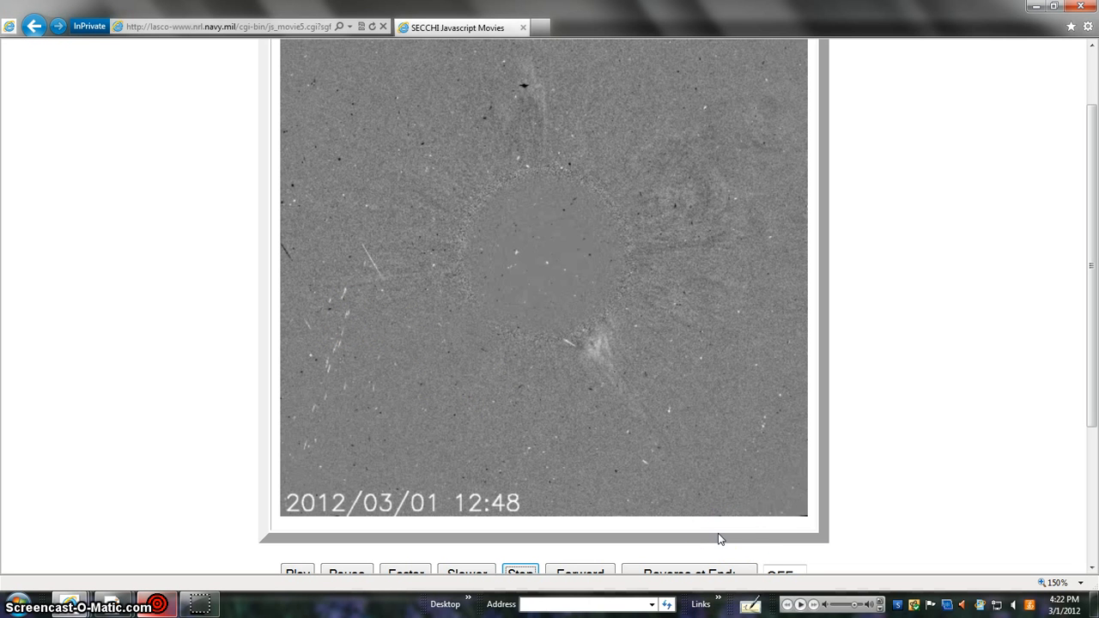
{"action": "mouse_move", "coordinate": [335, 414]}
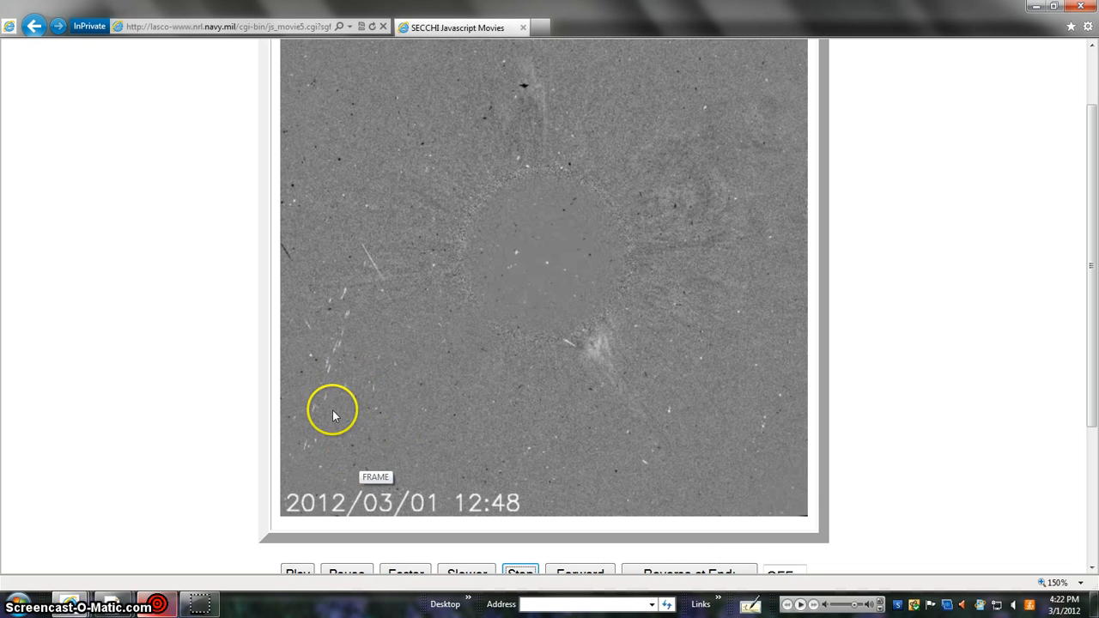
{"action": "mouse_move", "coordinate": [580, 574]}
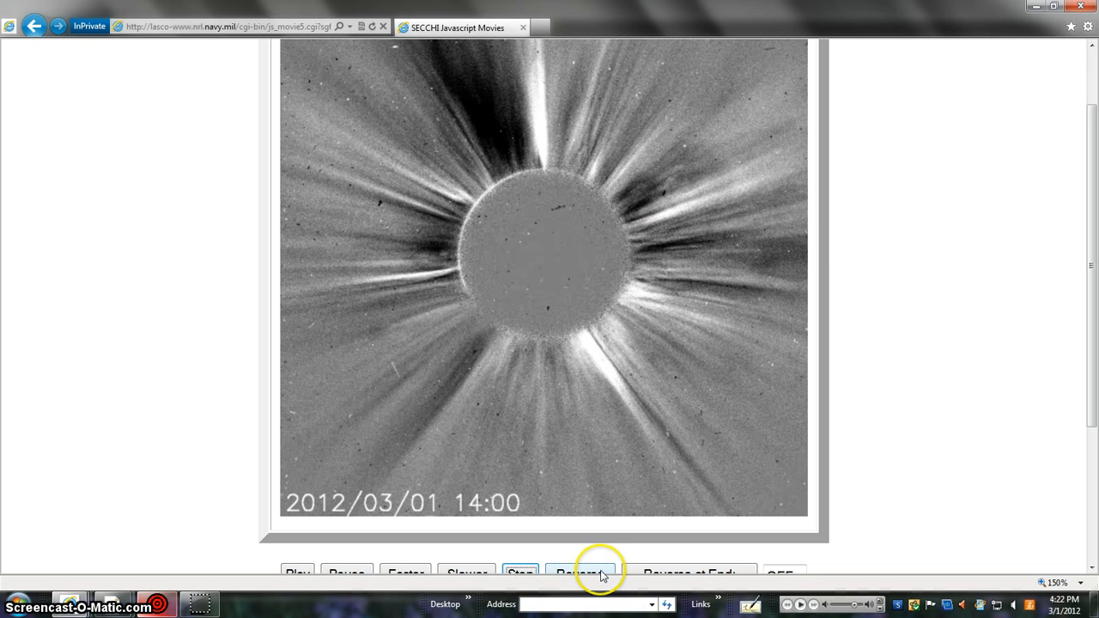
- Reverse the movie and step back and forth through frames down to 2012/03/01 11:36
{"action": "left_click", "coordinate": [580, 574]}
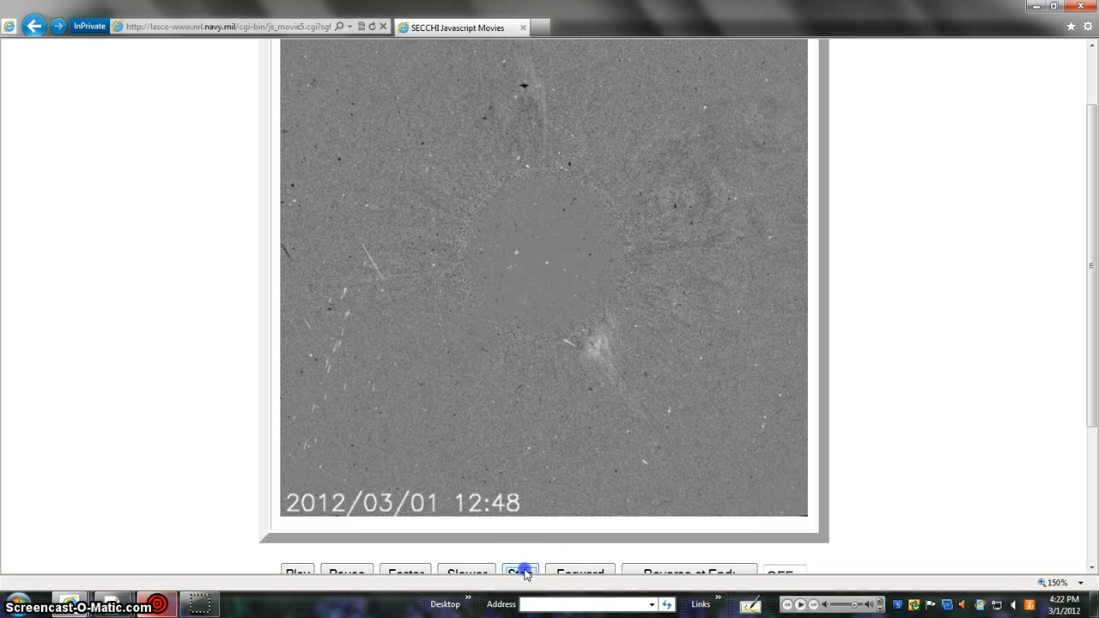
{"action": "left_click", "coordinate": [520, 574]}
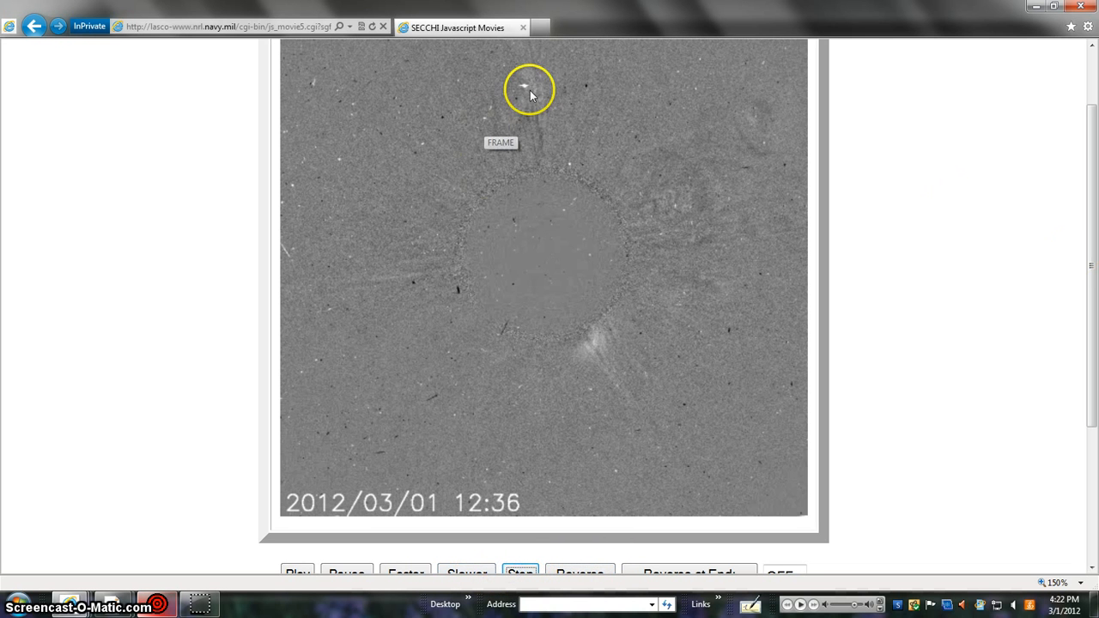
{"action": "mouse_move", "coordinate": [704, 547]}
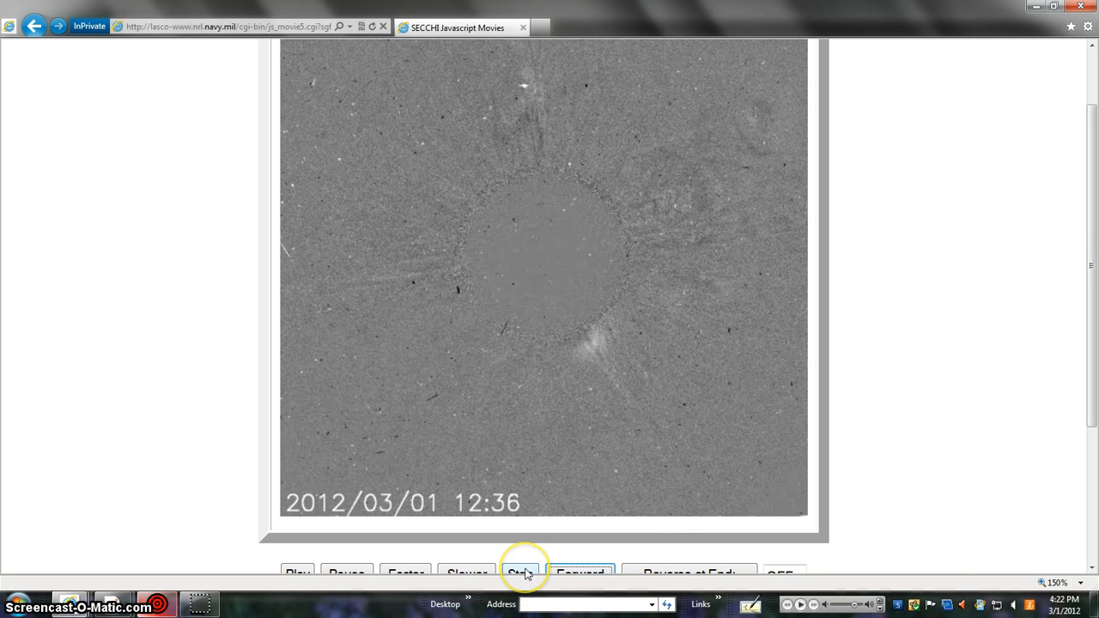
{"action": "left_click", "coordinate": [522, 573]}
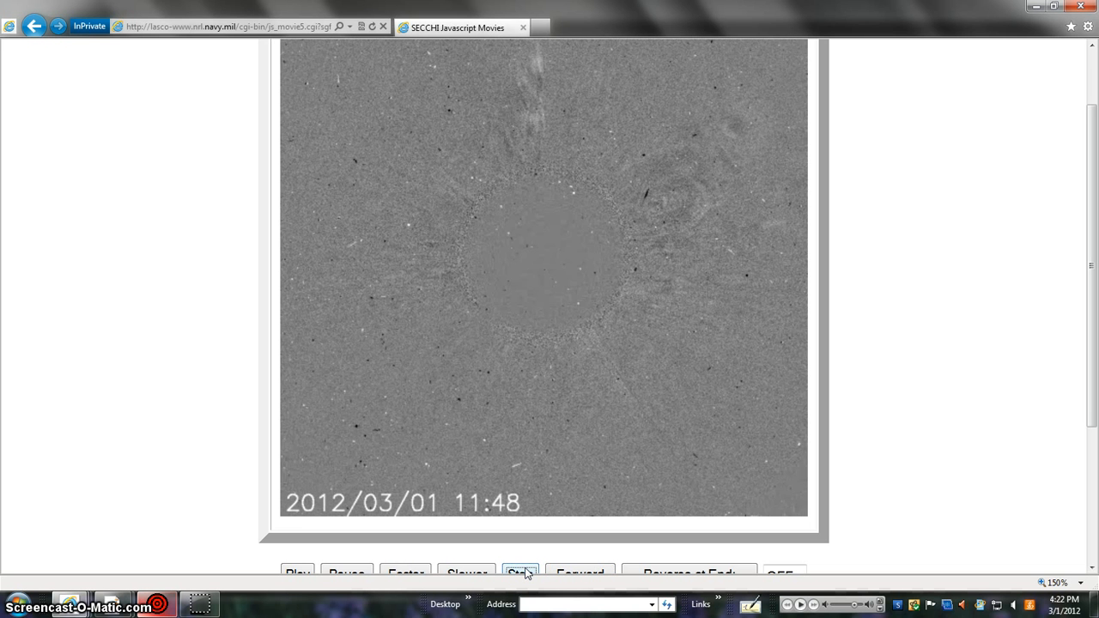
{"action": "left_click", "coordinate": [521, 574]}
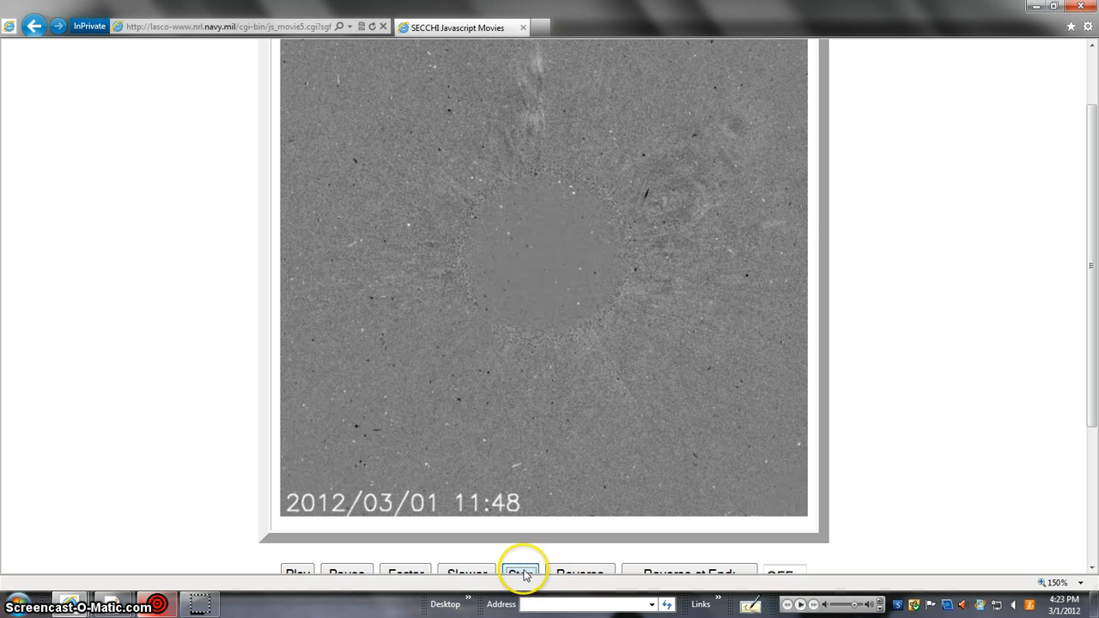
{"action": "left_click", "coordinate": [523, 573]}
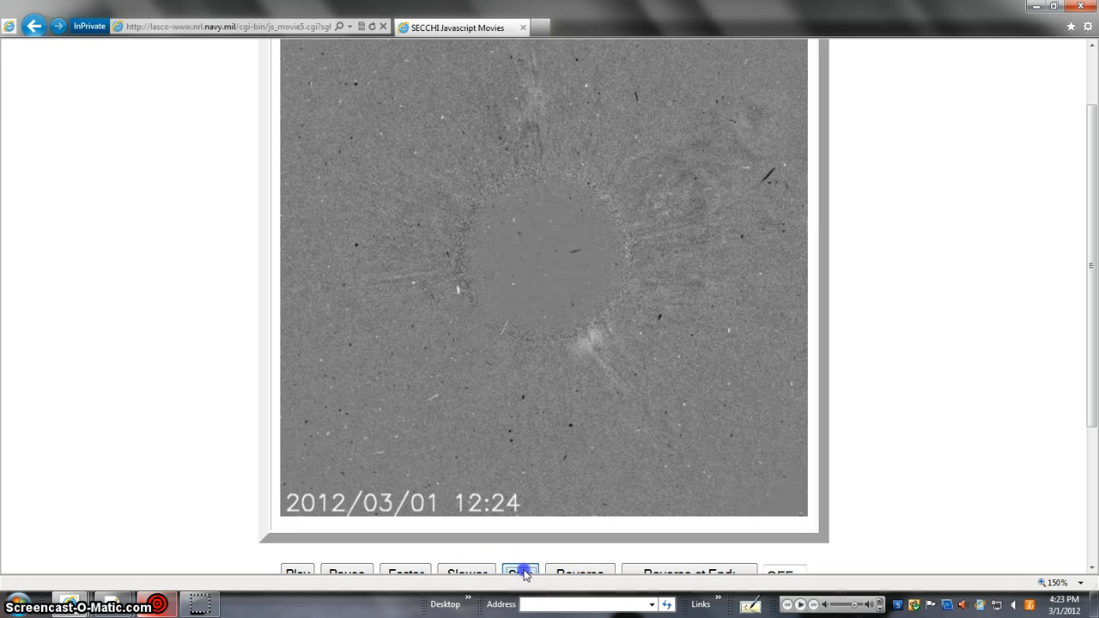
{"action": "left_click", "coordinate": [521, 574]}
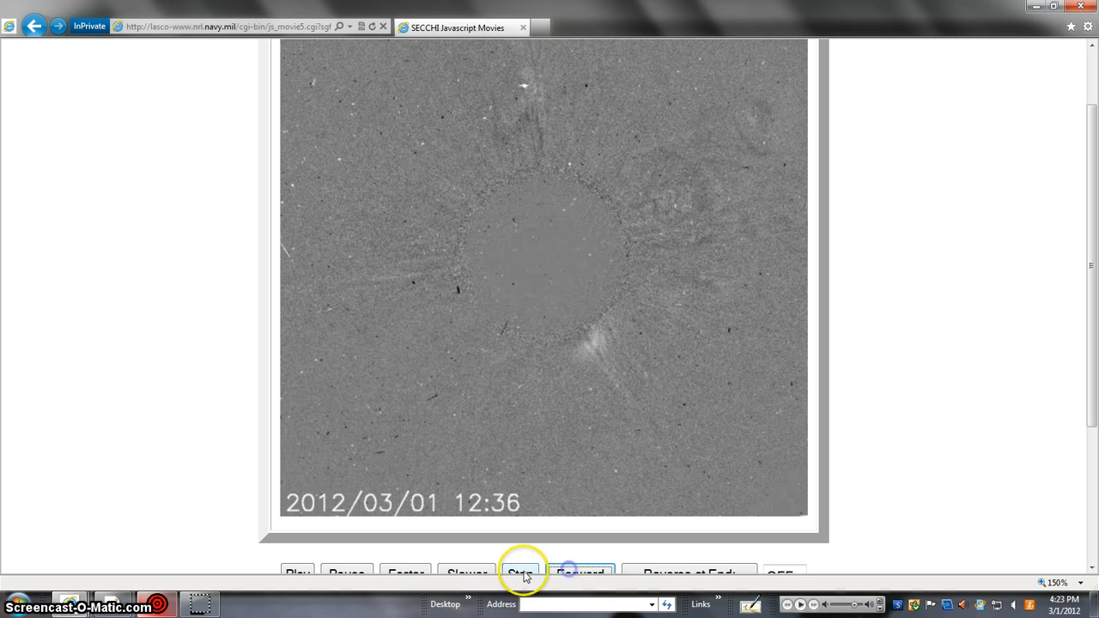
{"action": "left_click", "coordinate": [518, 574]}
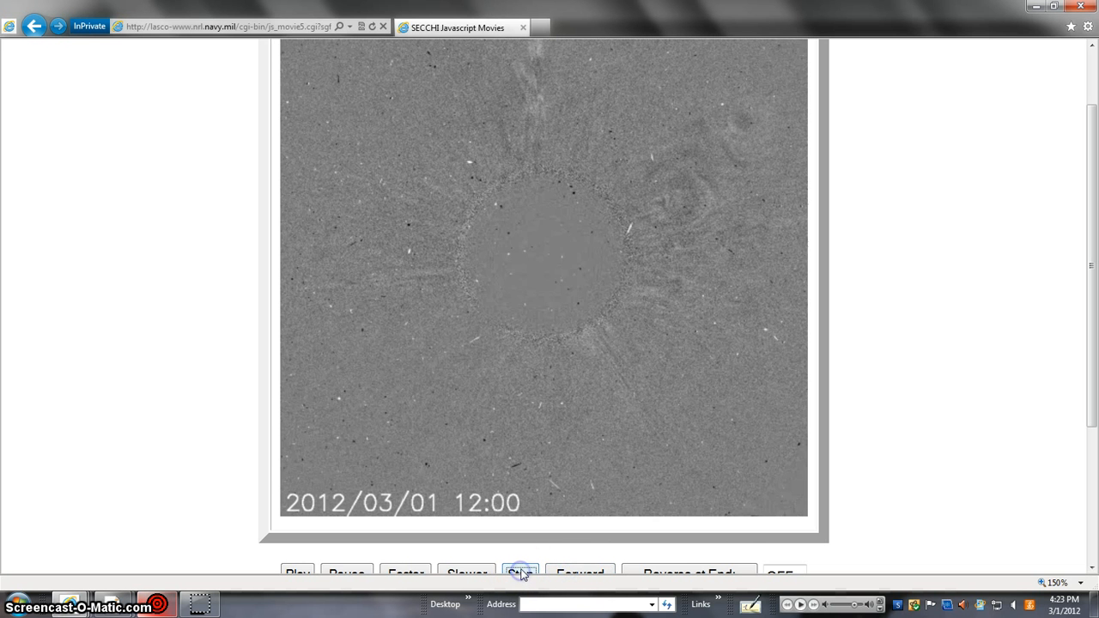
{"action": "left_click", "coordinate": [521, 574]}
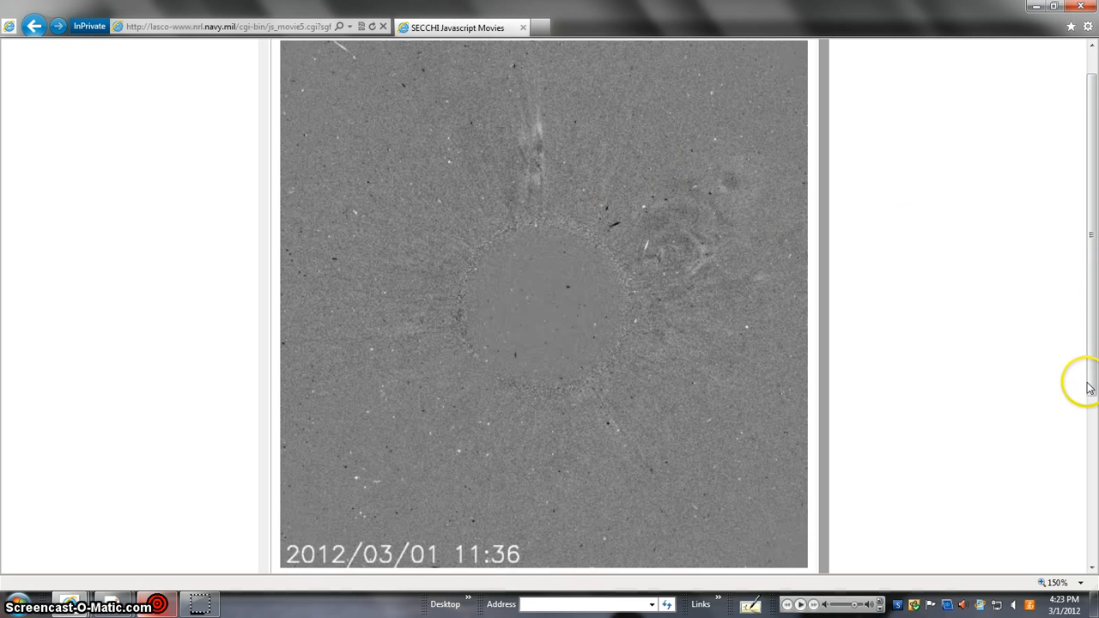
- Step the movie back through the 11:00 frame to 09:12
{"action": "scroll", "scroll_direction": "down", "scroll_amount": 3}
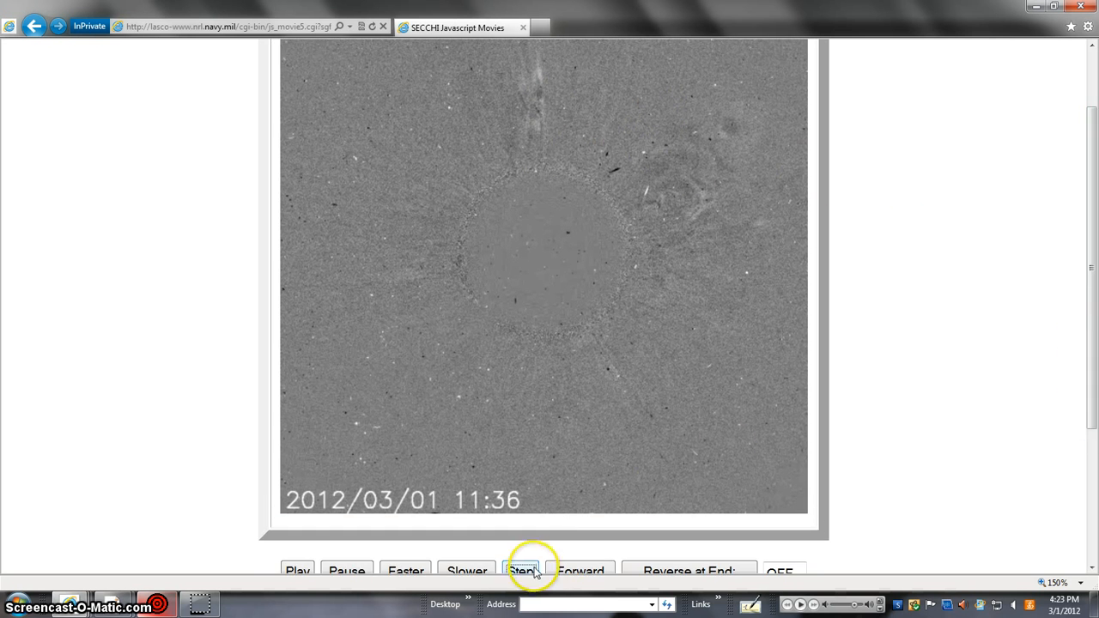
{"action": "left_click", "coordinate": [522, 570]}
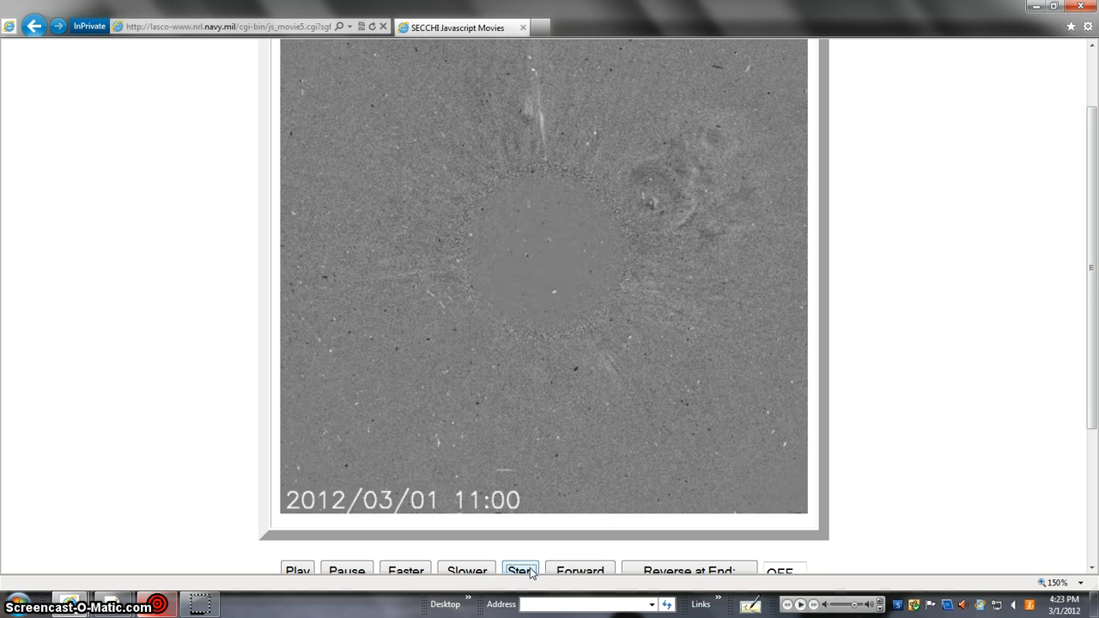
{"action": "left_click", "coordinate": [521, 571]}
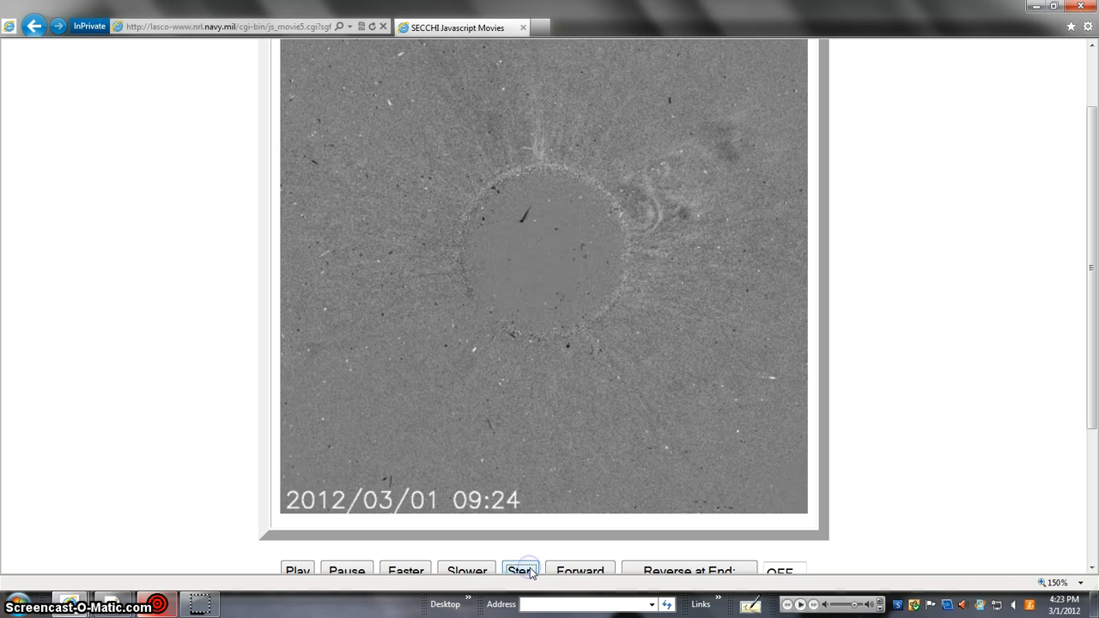
{"action": "left_click", "coordinate": [521, 570]}
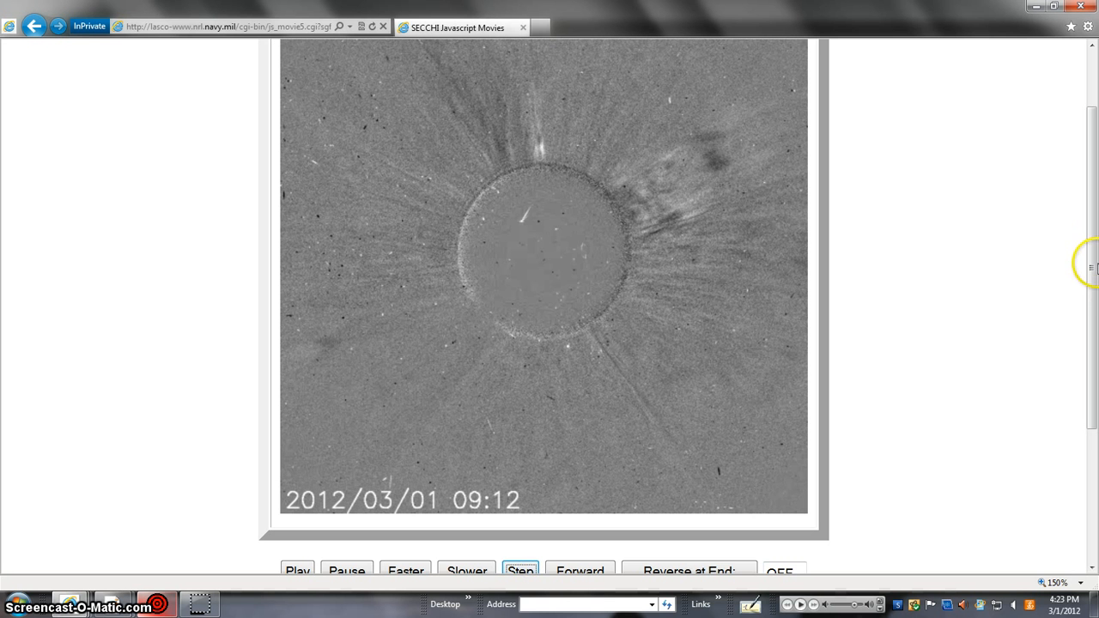
{"action": "scroll", "scroll_direction": "down", "scroll_amount": 3}
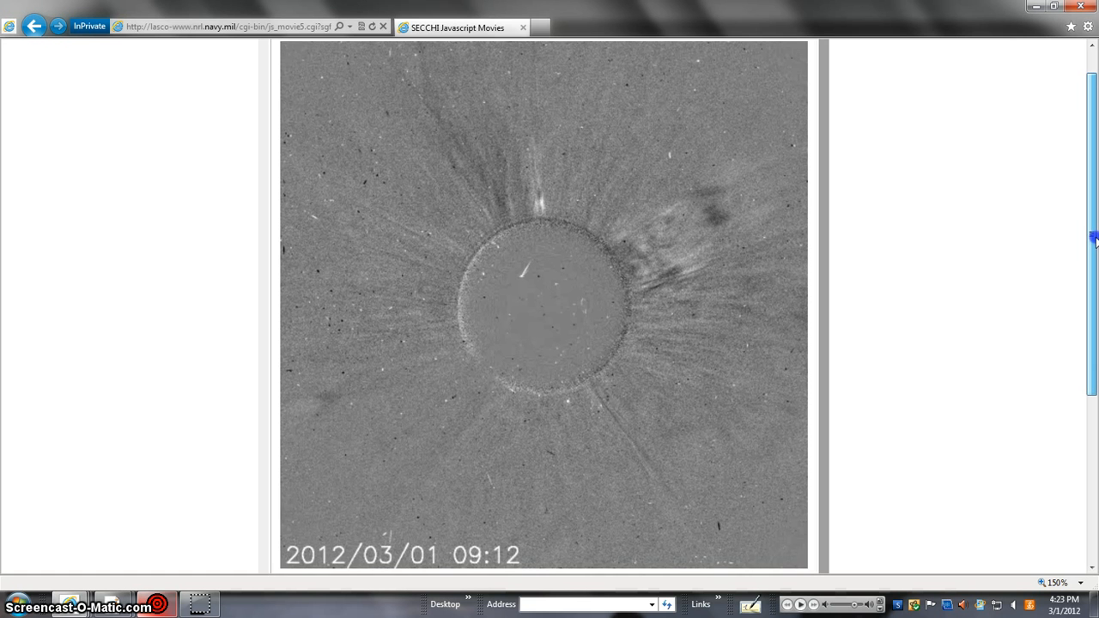
{"action": "scroll", "scroll_direction": "down", "scroll_amount": 3}
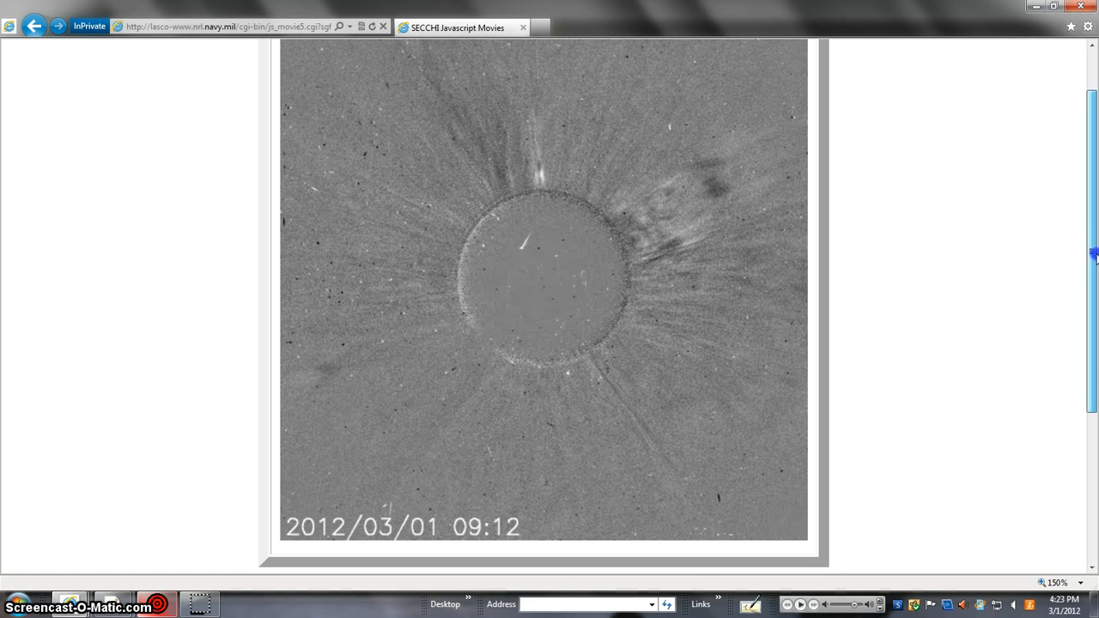
{"action": "scroll", "scroll_direction": "down", "scroll_amount": 3}
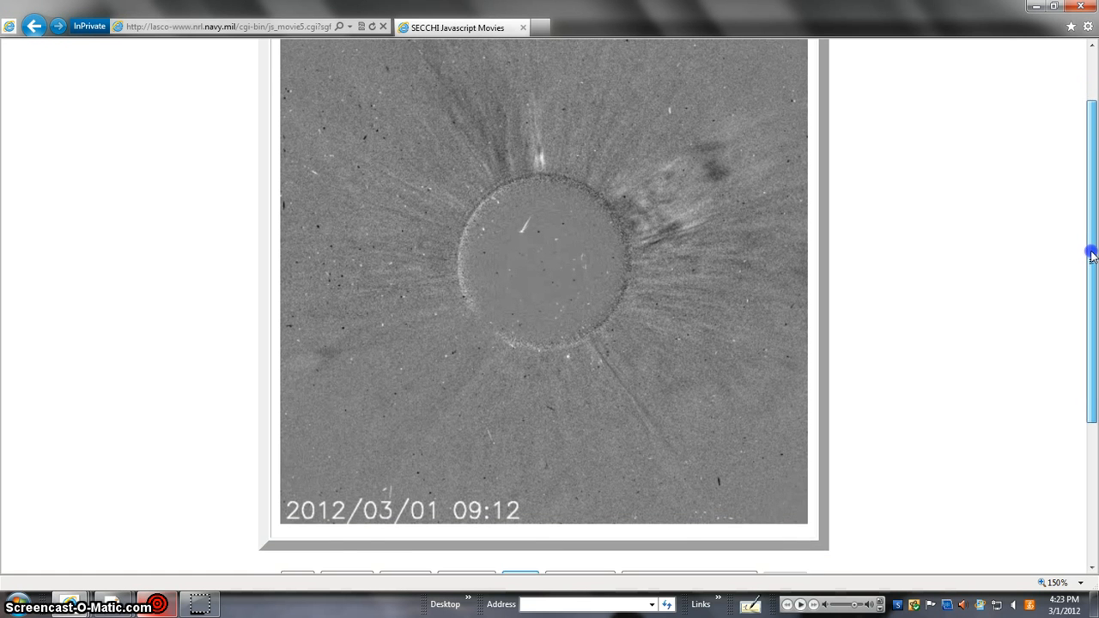
- Step further back through 08:48 and 08:12 to the 08:00 frame with bright streamers
{"action": "left_click", "coordinate": [519, 567]}
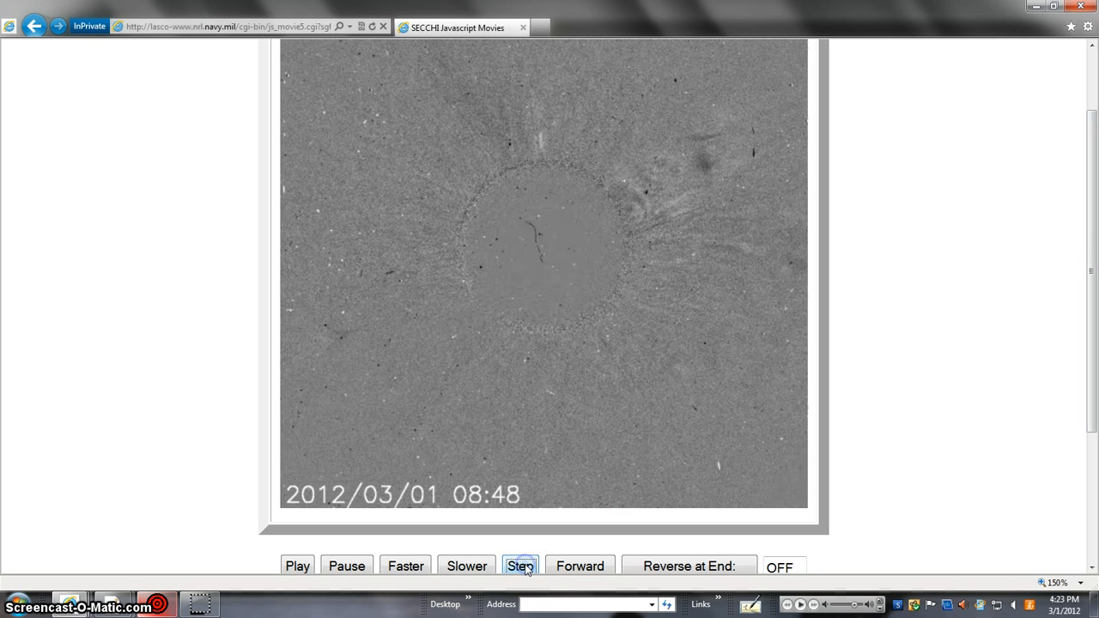
{"action": "left_click", "coordinate": [520, 566]}
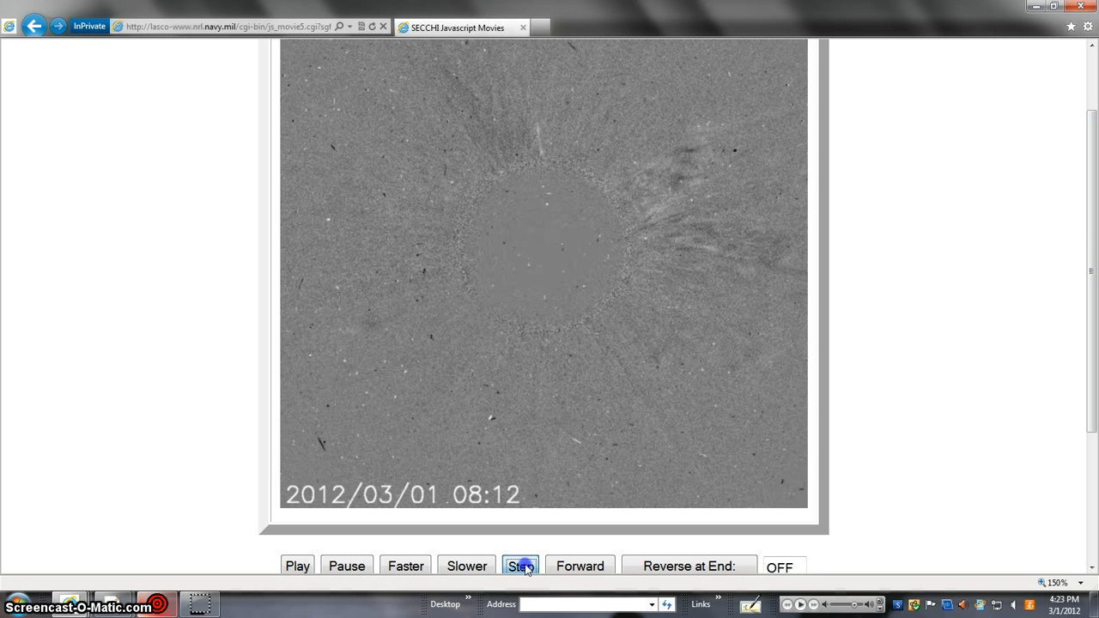
{"action": "left_click", "coordinate": [519, 567]}
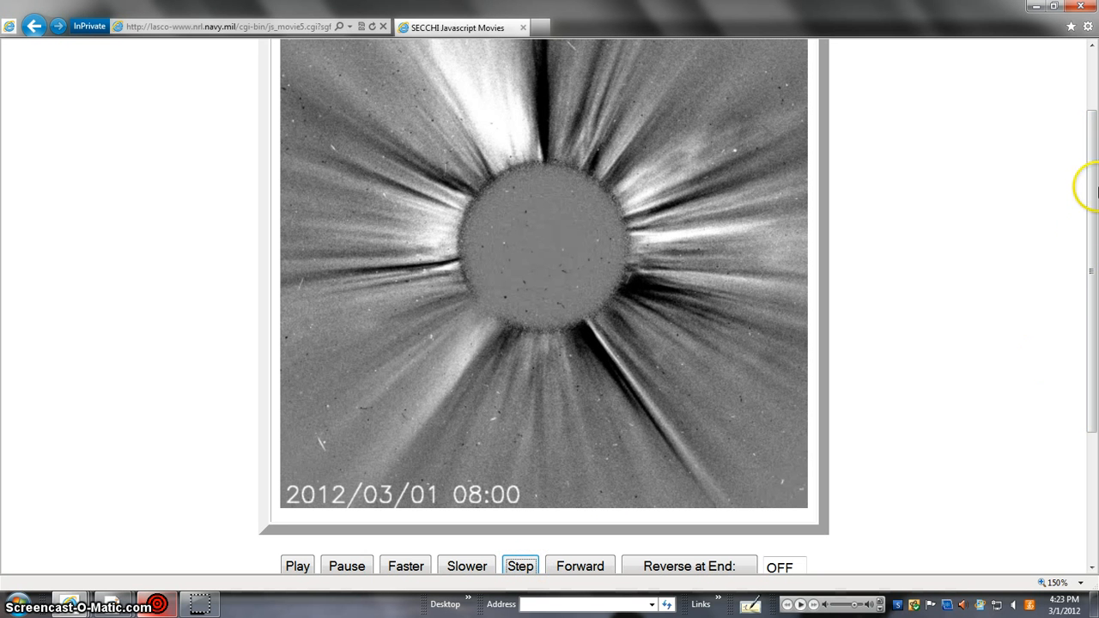
{"action": "scroll", "scroll_direction": "down", "scroll_amount": 3}
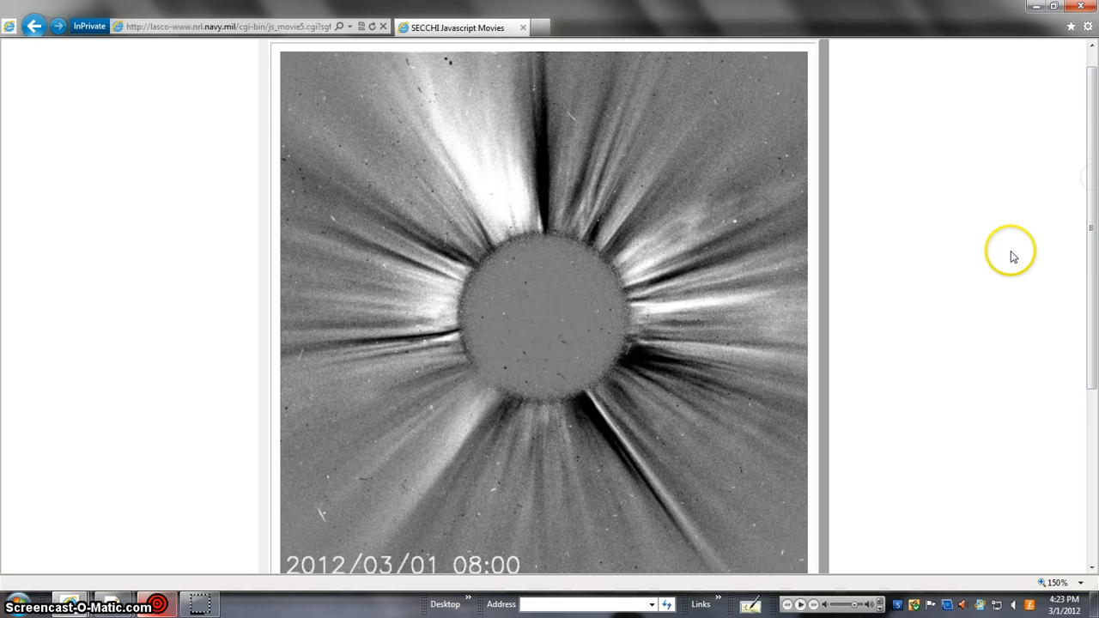
{"action": "mouse_move", "coordinate": [1095, 261]}
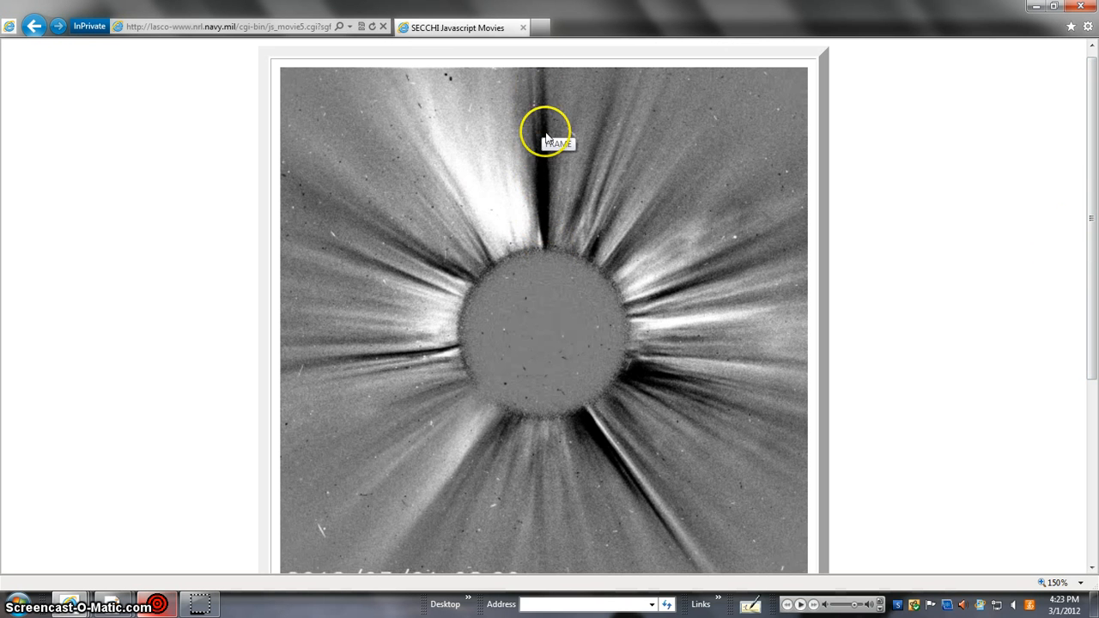
{"action": "scroll", "scroll_direction": "down", "scroll_amount": 3}
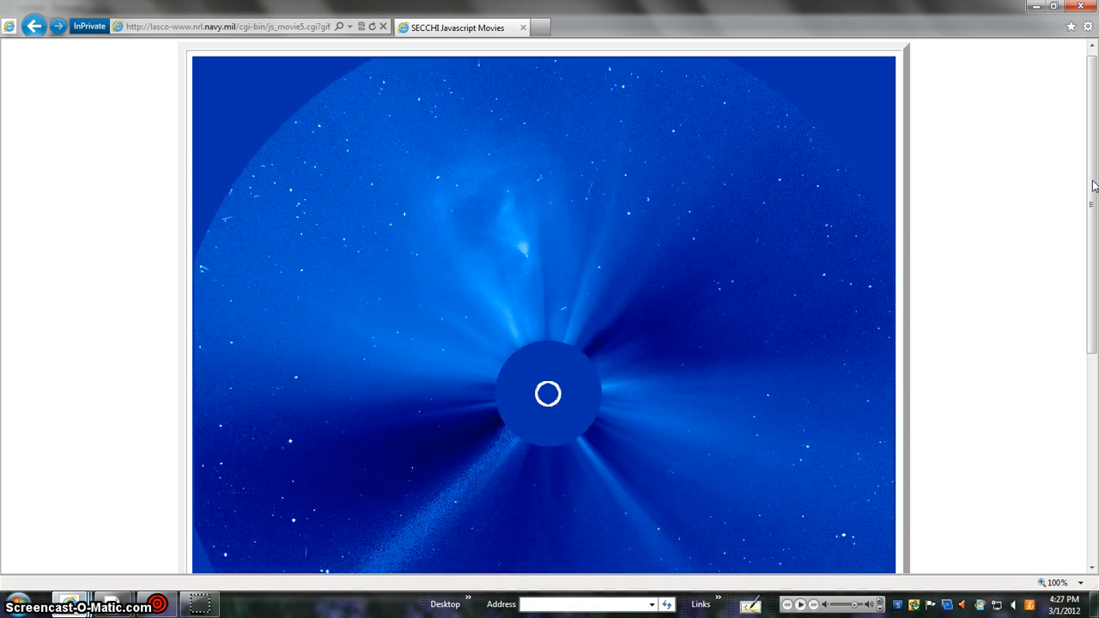
- Scroll down to view the blue LASCO coronagraph movie with its wide halo
{"action": "scroll", "scroll_direction": "down", "scroll_amount": 3}
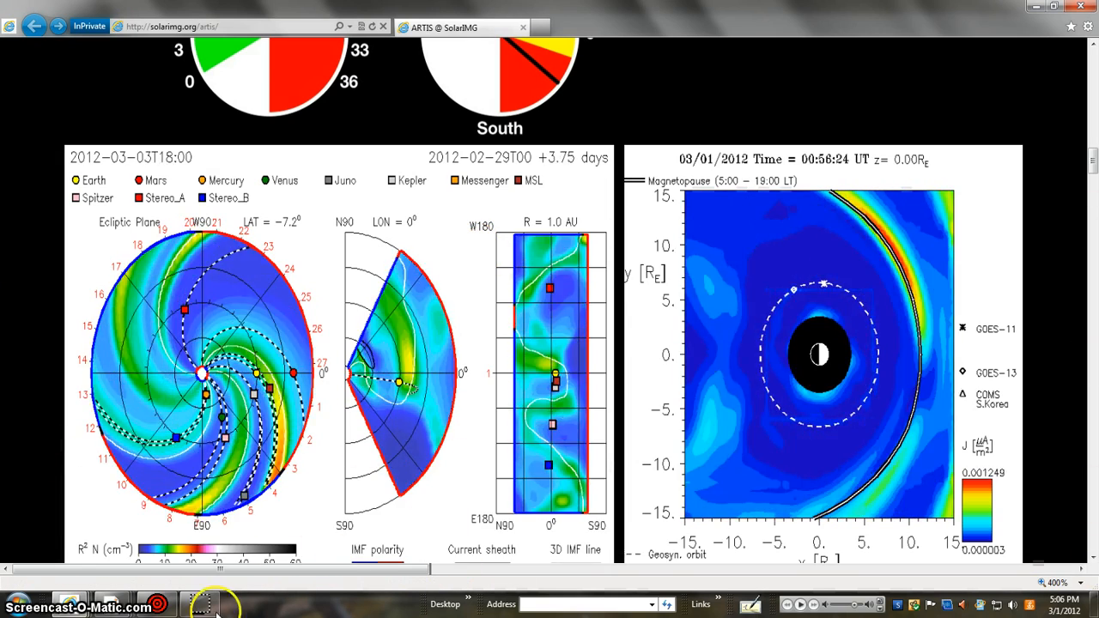
- Scroll the ARTIS page down to the Ionospheric Electrons and foF2 maps for 01 Mar 2012
{"action": "scroll", "scroll_direction": "down", "scroll_amount": 3}
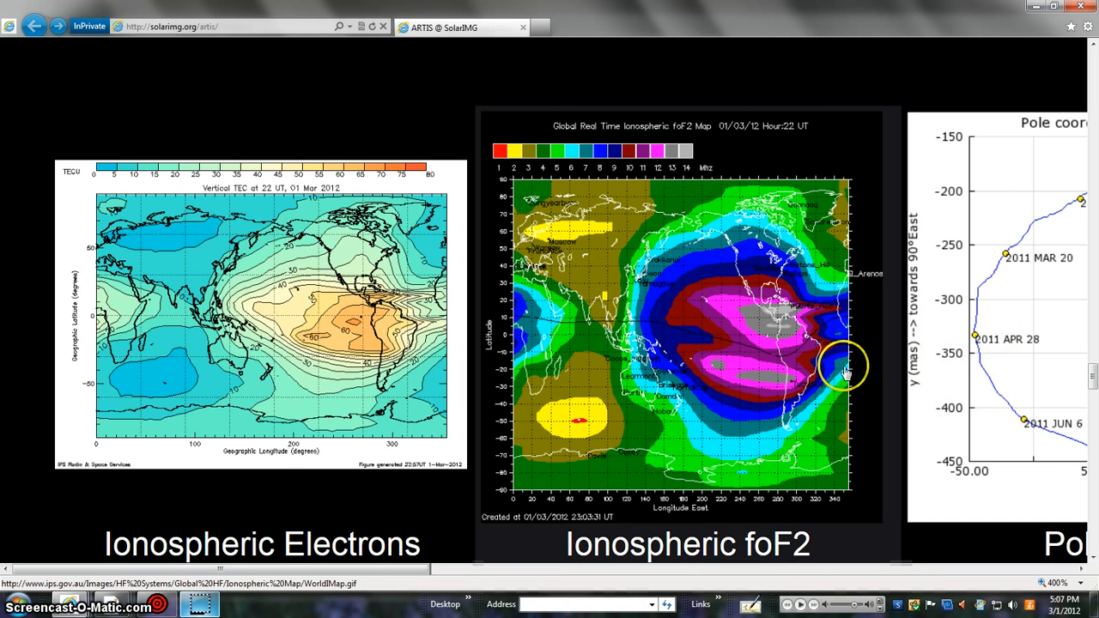
{"action": "mouse_move", "coordinate": [718, 311]}
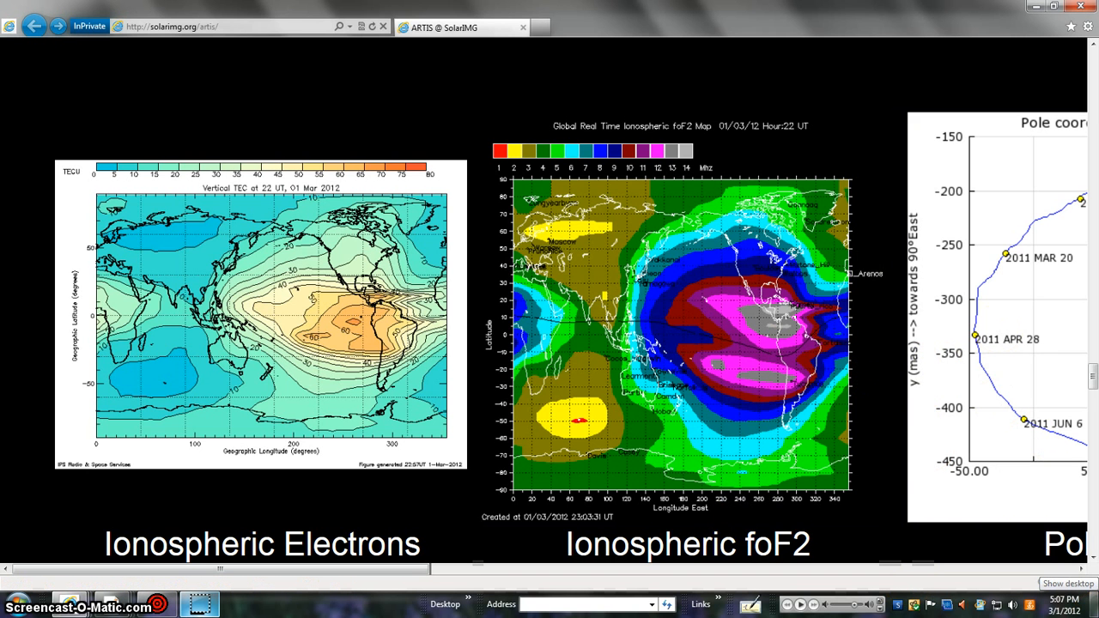
{"action": "mouse_move", "coordinate": [718, 393]}
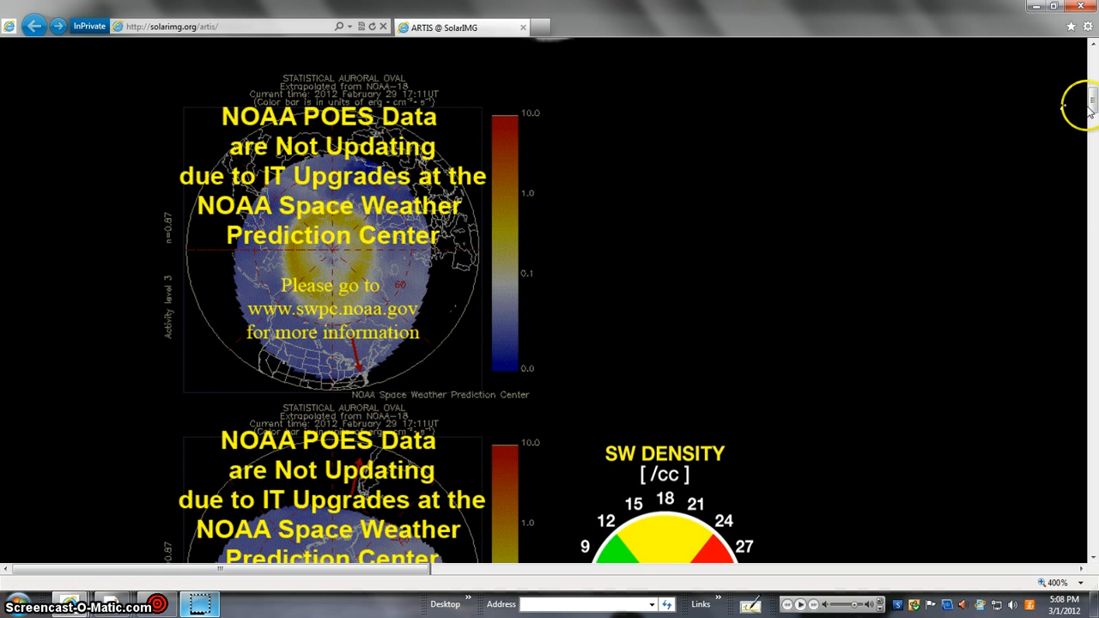
- Scroll past the lunar phase and auroral oval maps to the solar wind density gauges
{"action": "scroll", "scroll_direction": "up", "scroll_amount": 3}
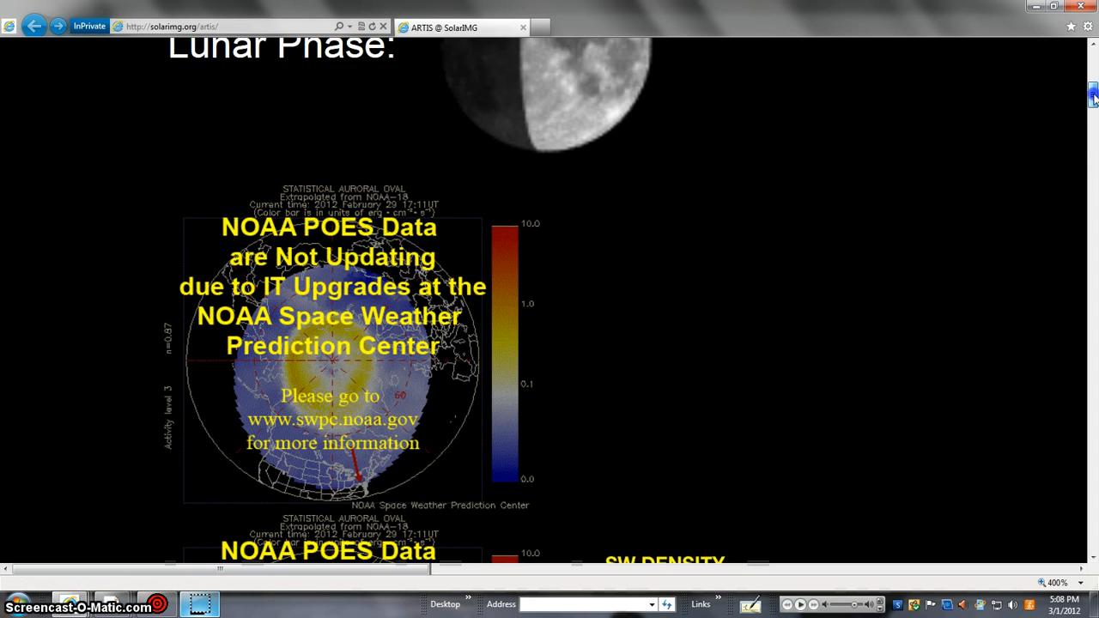
{"action": "scroll", "scroll_direction": "up", "scroll_amount": 3}
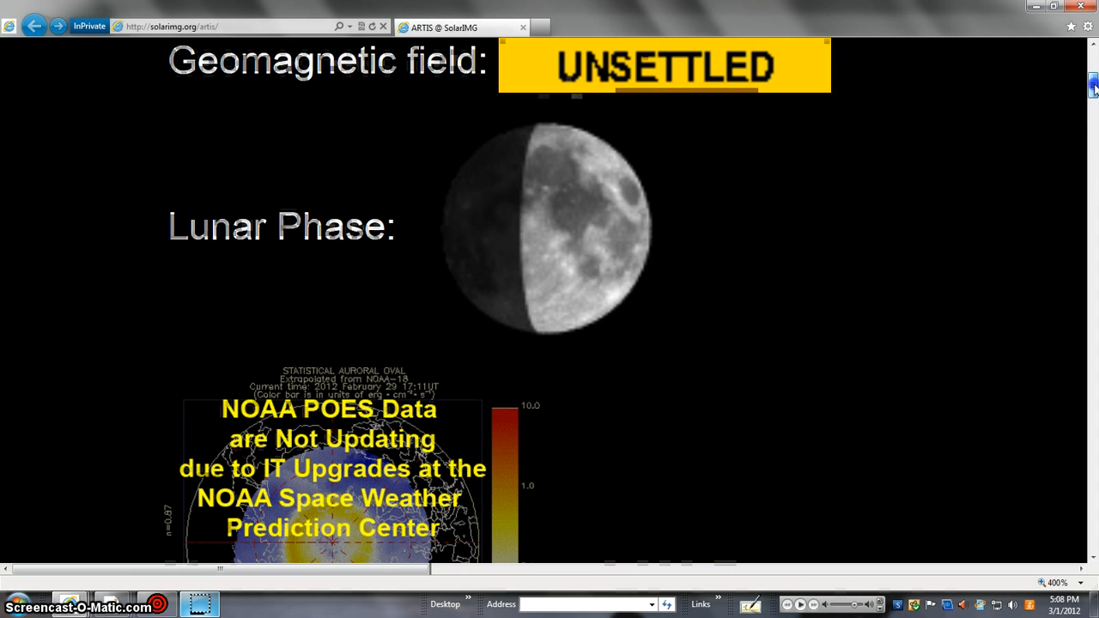
{"action": "scroll", "scroll_direction": "down", "scroll_amount": 3}
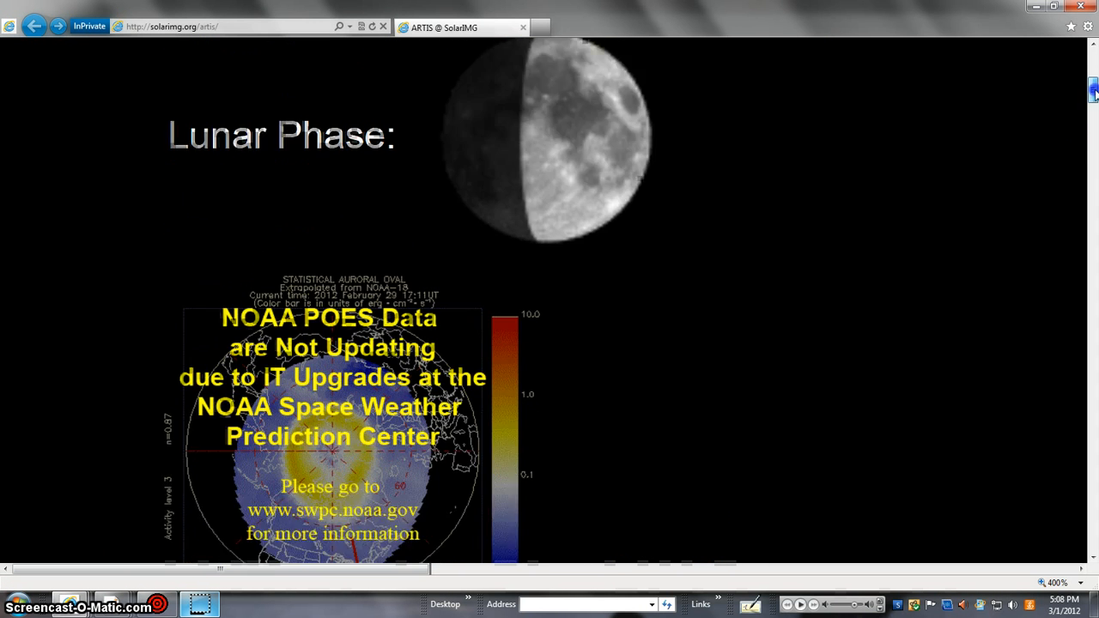
{"action": "scroll", "scroll_direction": "down", "scroll_amount": 3}
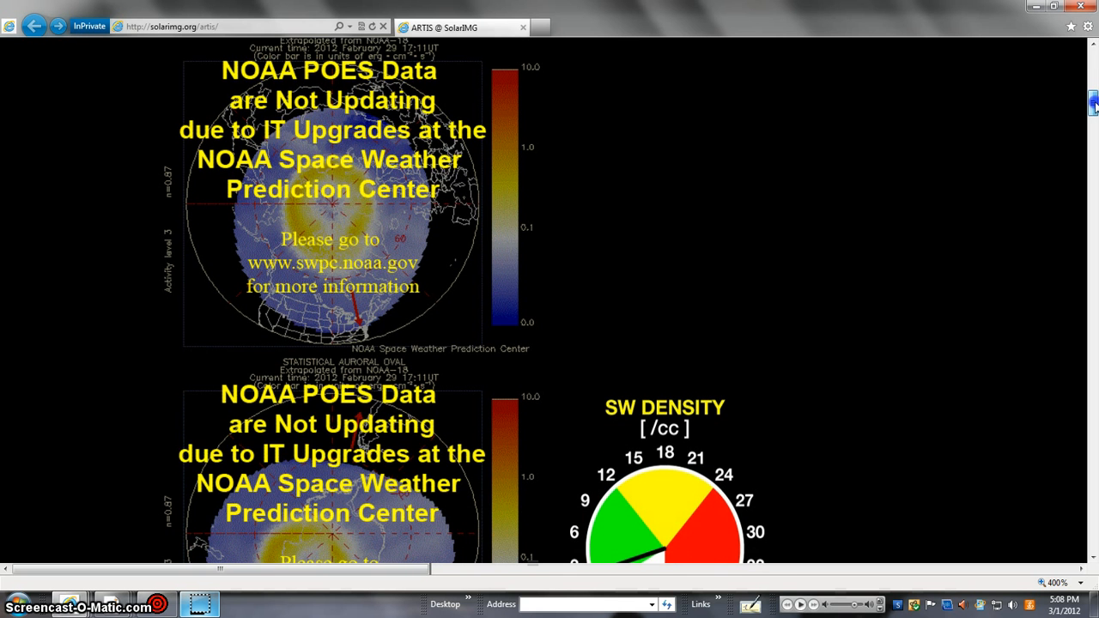
{"action": "scroll", "scroll_direction": "down", "scroll_amount": 3}
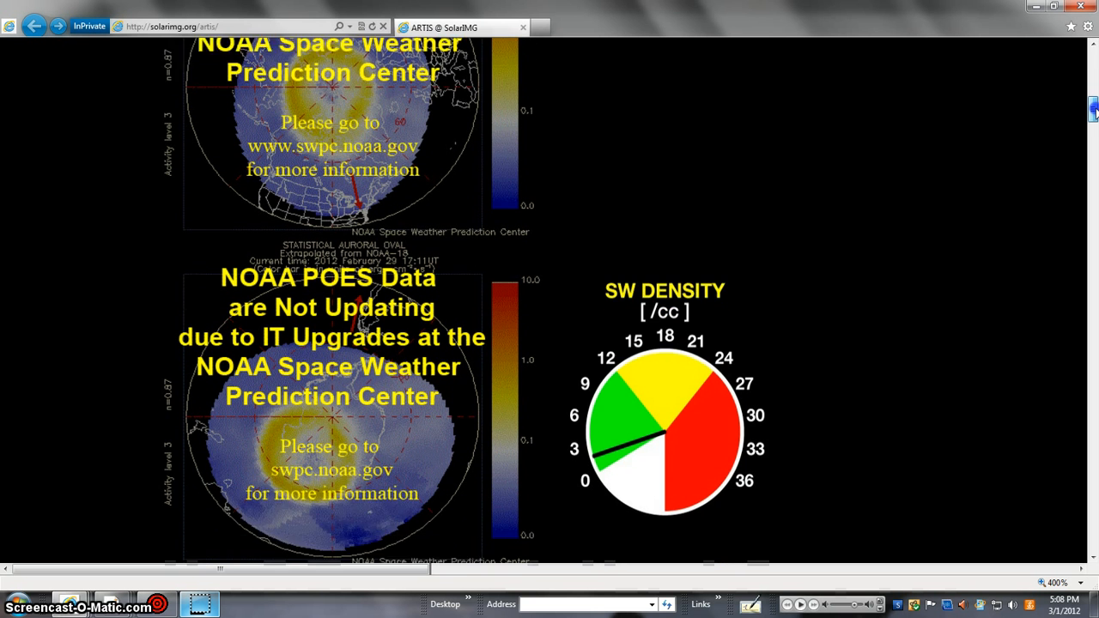
{"action": "scroll", "scroll_direction": "down", "scroll_amount": 3}
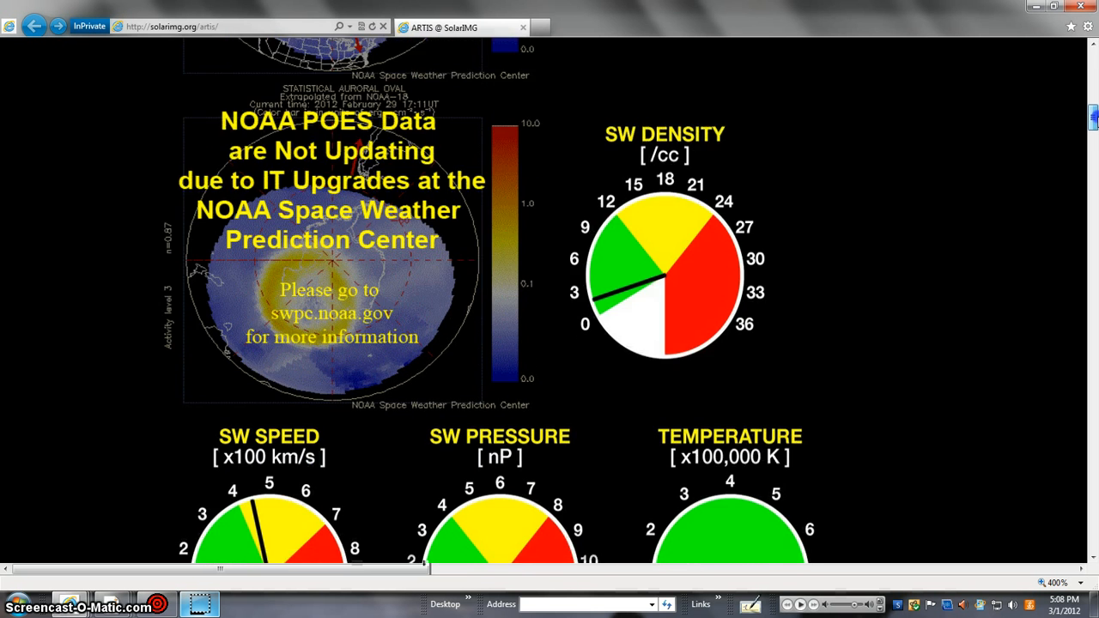
{"action": "scroll", "scroll_direction": "down", "scroll_amount": 3}
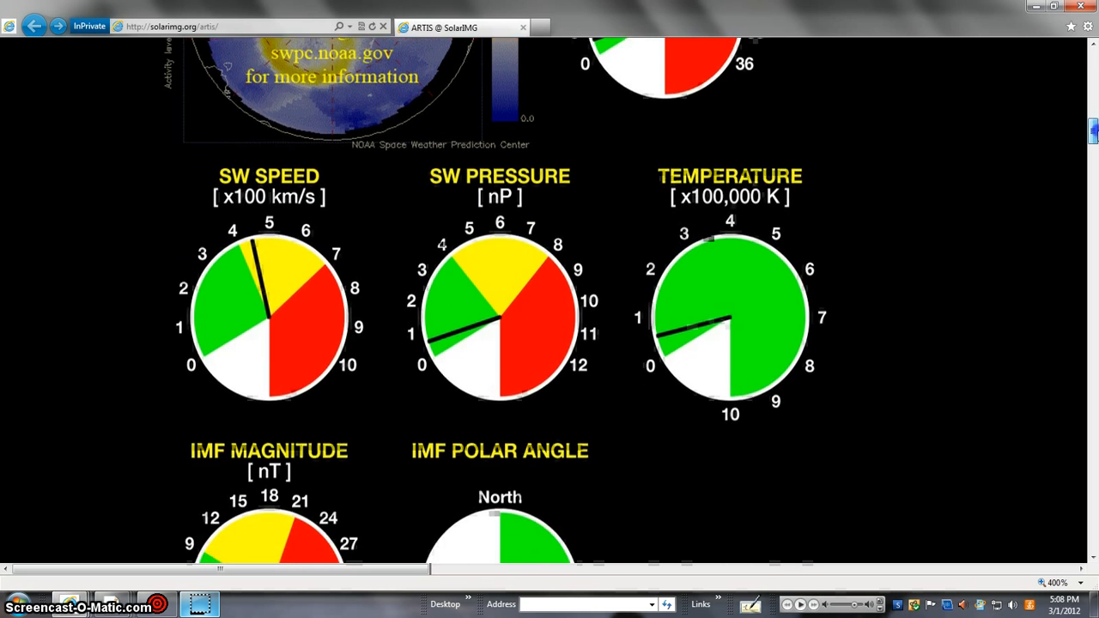
{"action": "scroll", "scroll_direction": "down", "scroll_amount": 3}
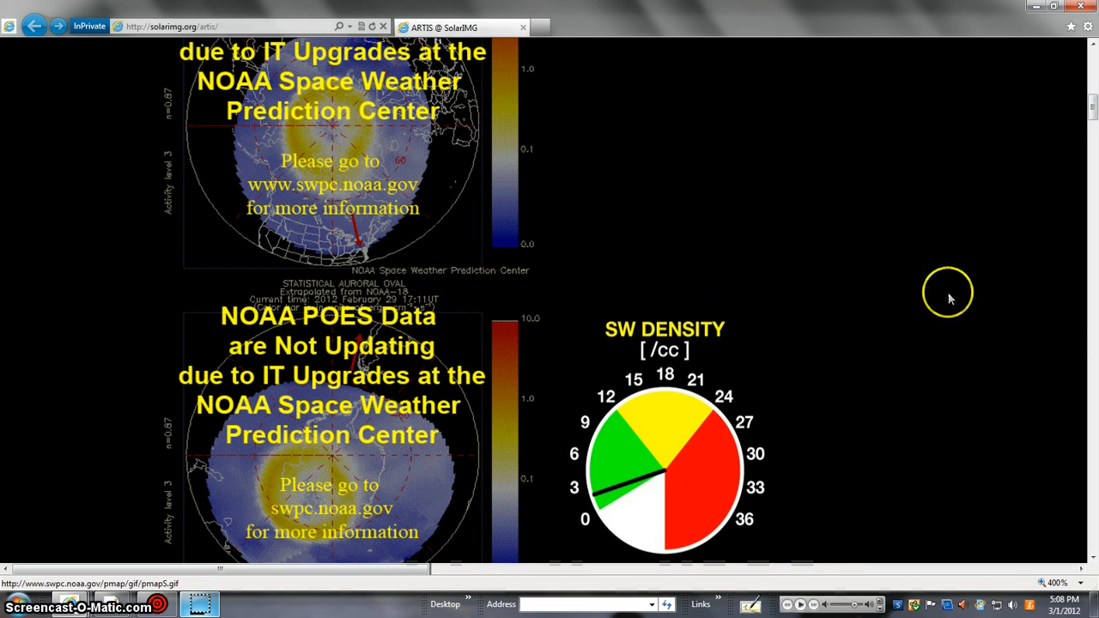
{"action": "mouse_move", "coordinate": [713, 477]}
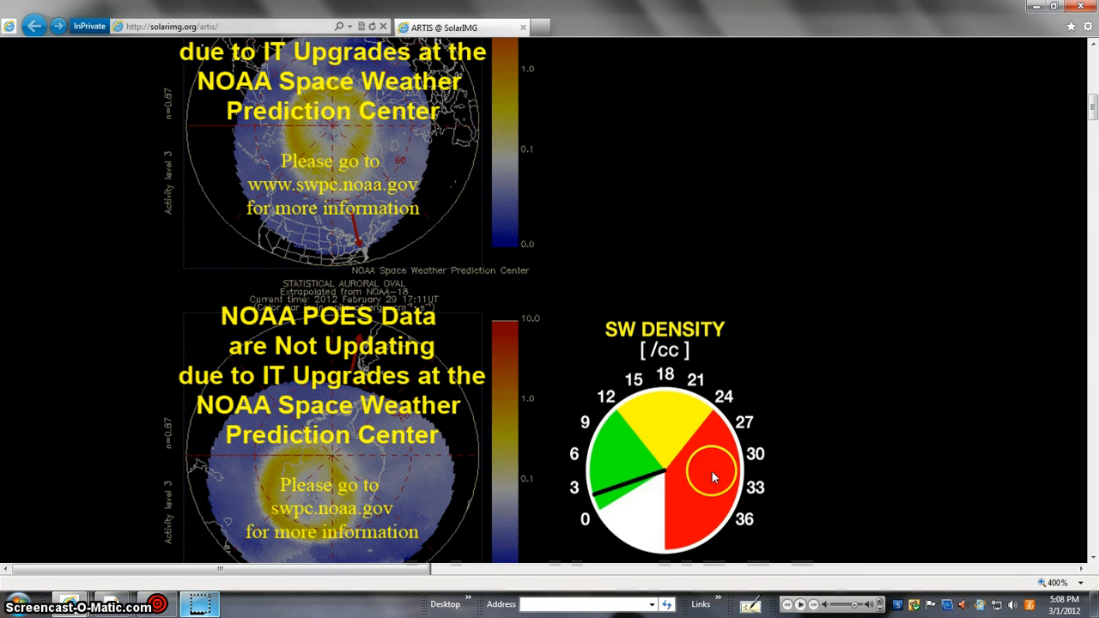
- Step the Neumayer Station webcam time-lapse frame by frame from evening past midnight
{"action": "left_click", "coordinate": [462, 27]}
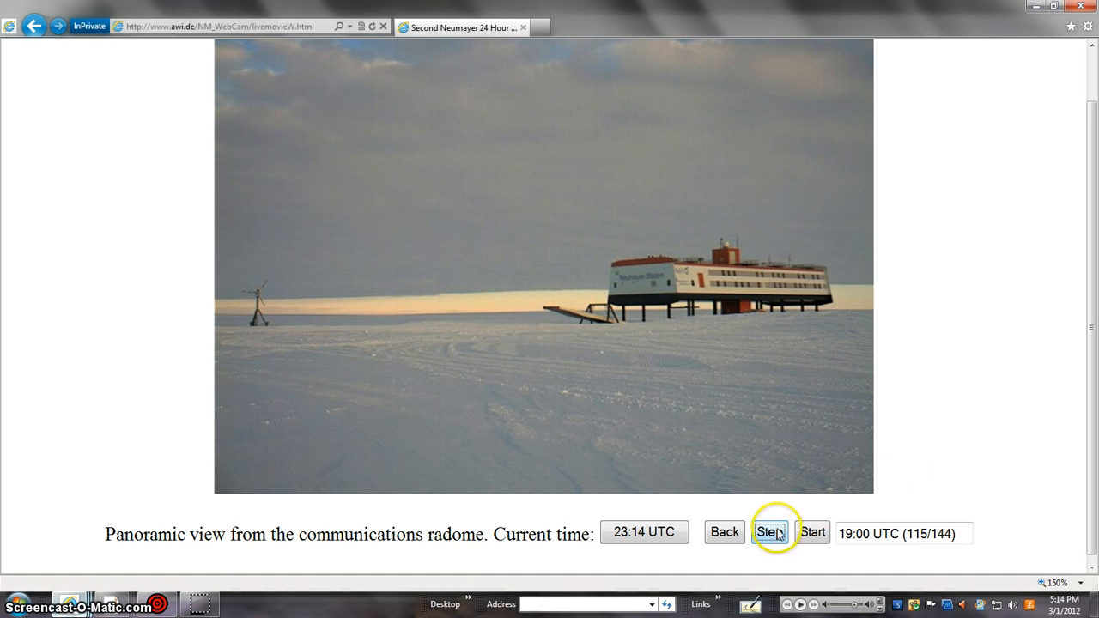
{"action": "left_click", "coordinate": [769, 533]}
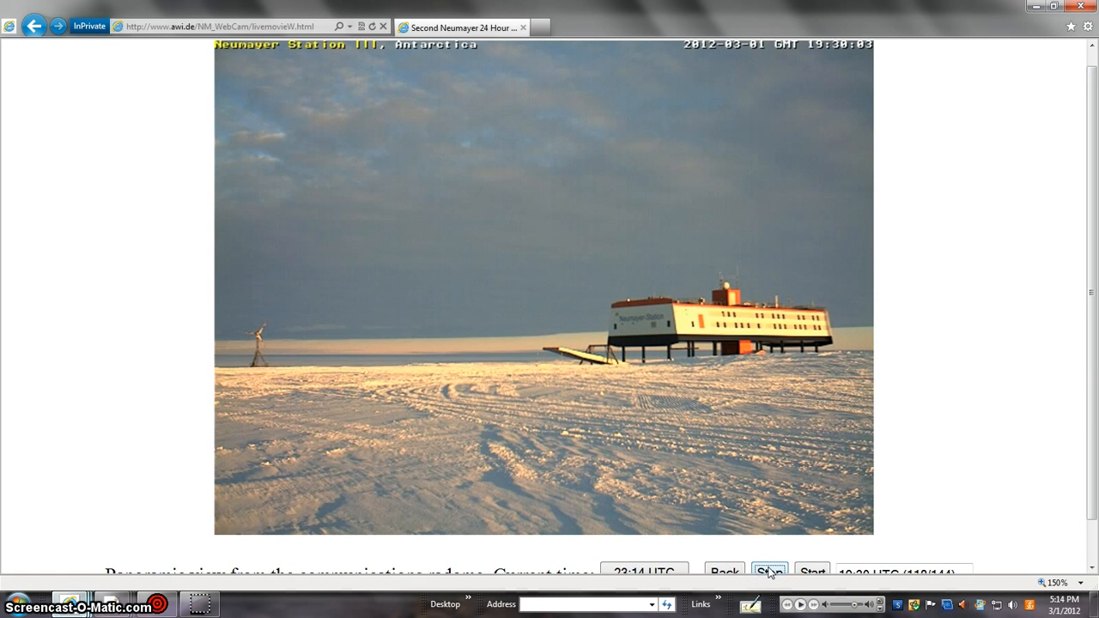
{"action": "left_click", "coordinate": [769, 570]}
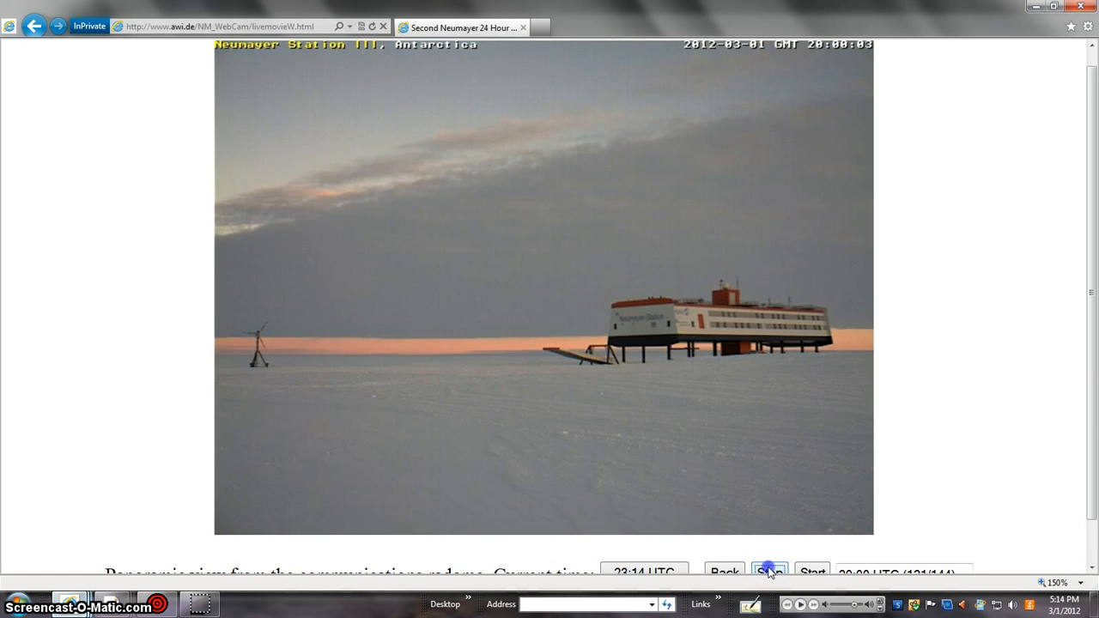
{"action": "left_click", "coordinate": [769, 572]}
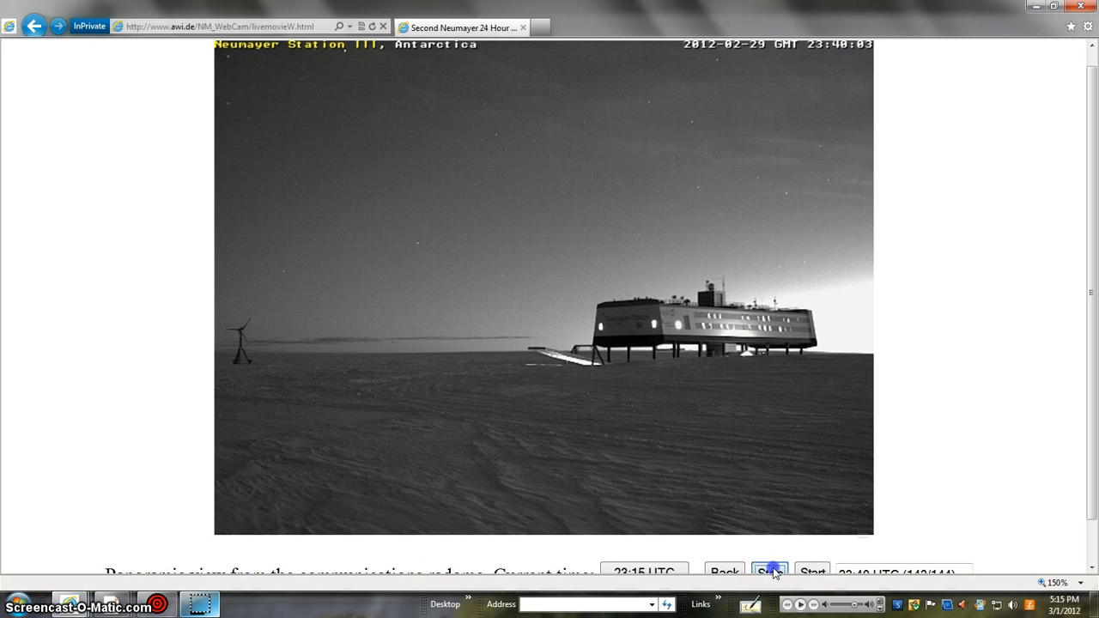
{"action": "left_click", "coordinate": [769, 572]}
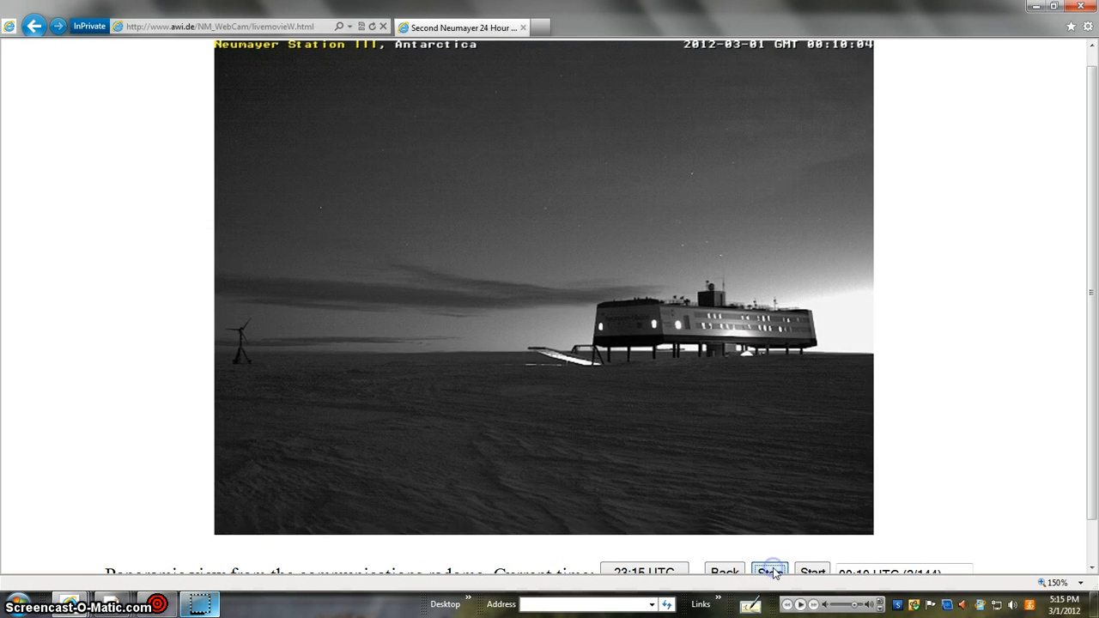
{"action": "left_click", "coordinate": [771, 572]}
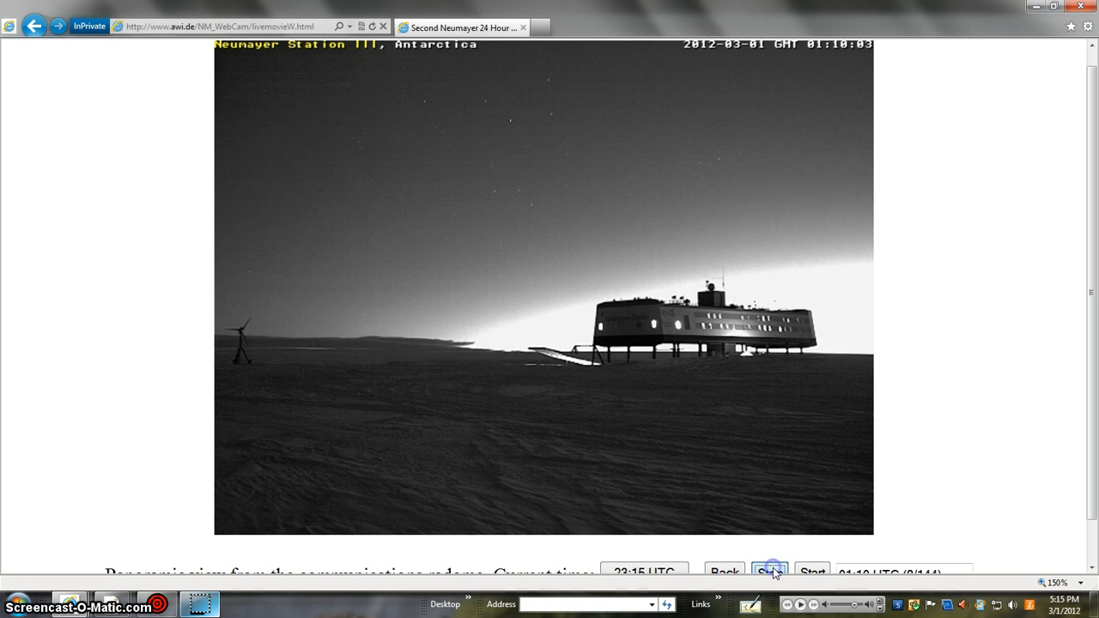
{"action": "left_click", "coordinate": [770, 572]}
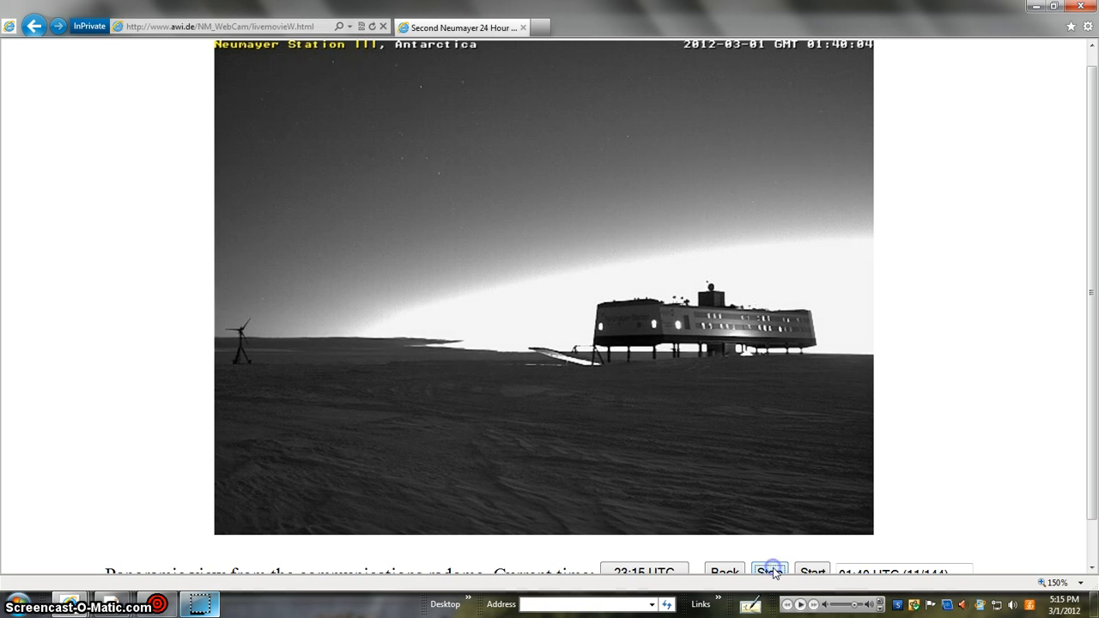
{"action": "left_click", "coordinate": [769, 570]}
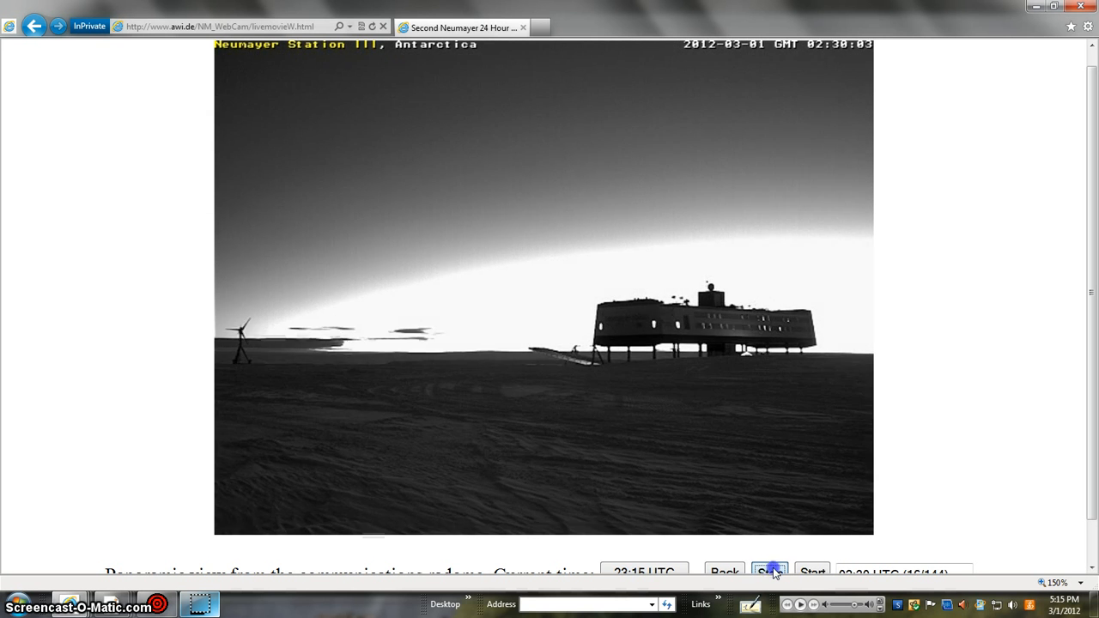
{"action": "left_click", "coordinate": [770, 572]}
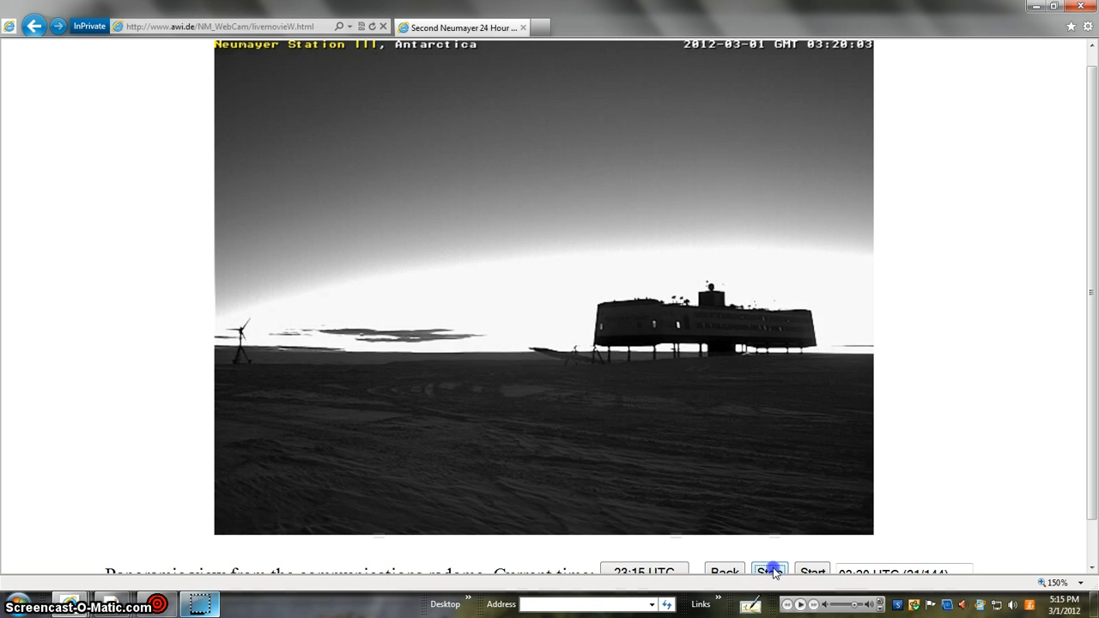
{"action": "left_click", "coordinate": [770, 572]}
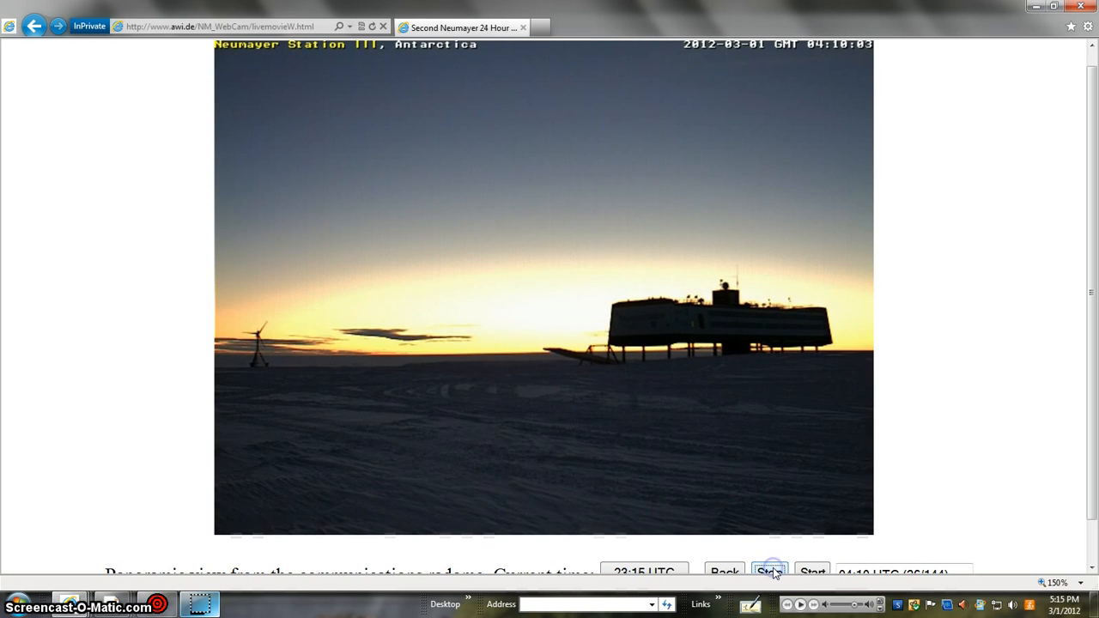
{"action": "left_click", "coordinate": [769, 571]}
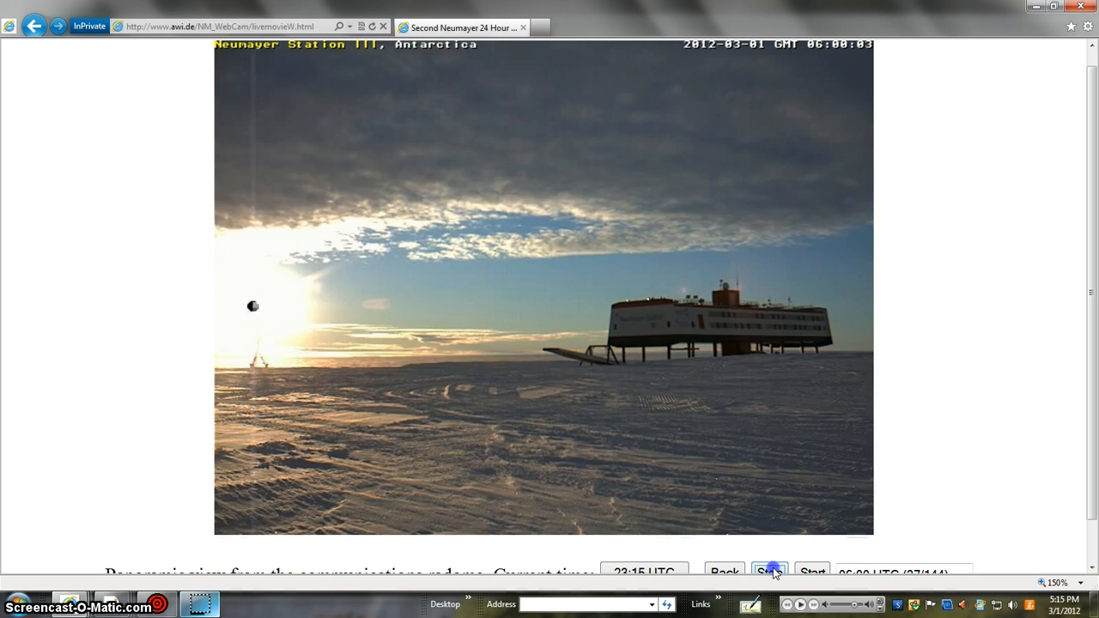
{"action": "left_click", "coordinate": [769, 571]}
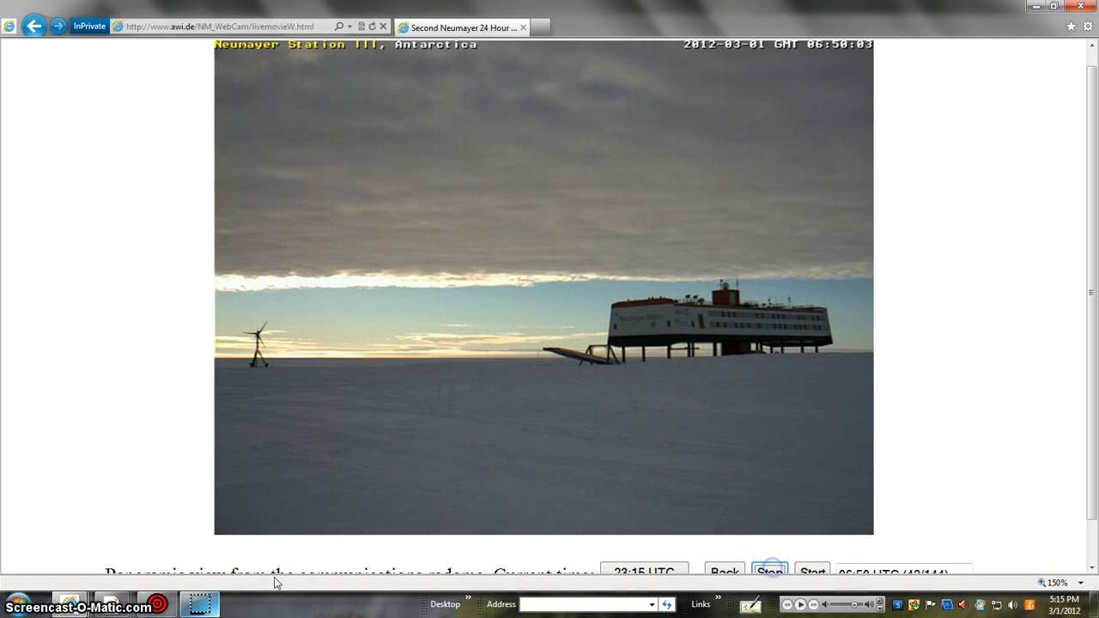
{"action": "left_click", "coordinate": [769, 572]}
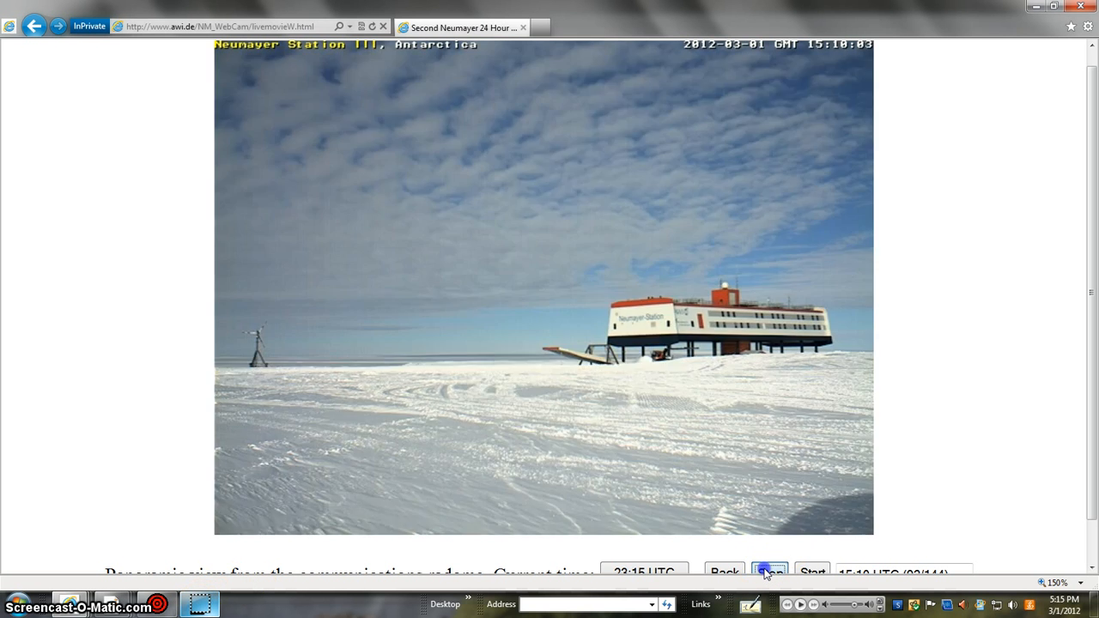